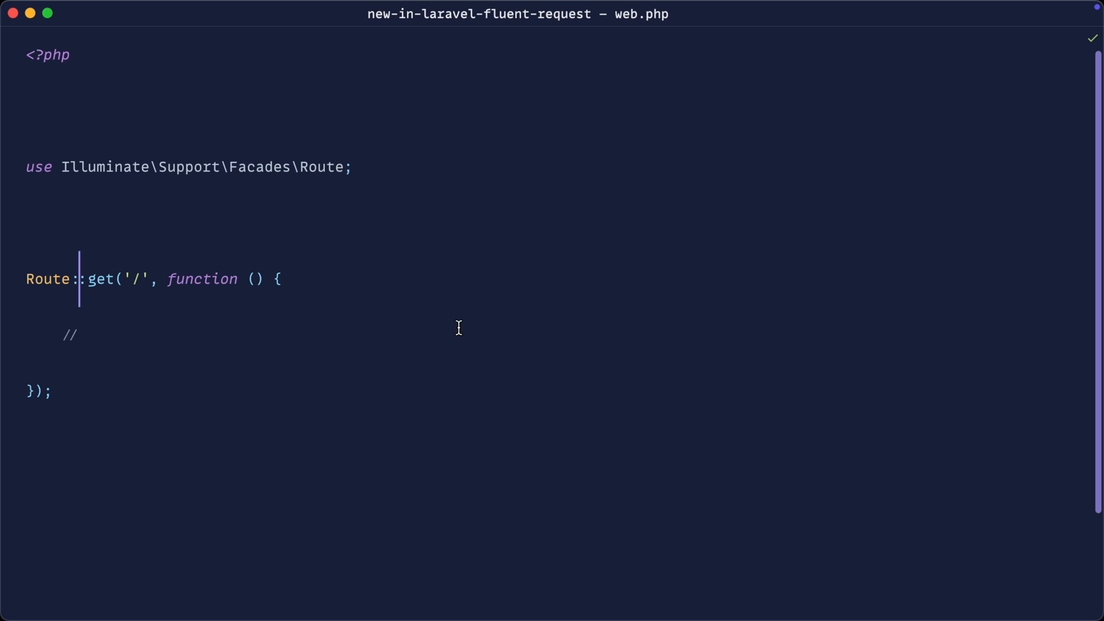
Add an Illuminate\Http\Request $request parameter to the route closure and clear its placeholder comment
text(Req)
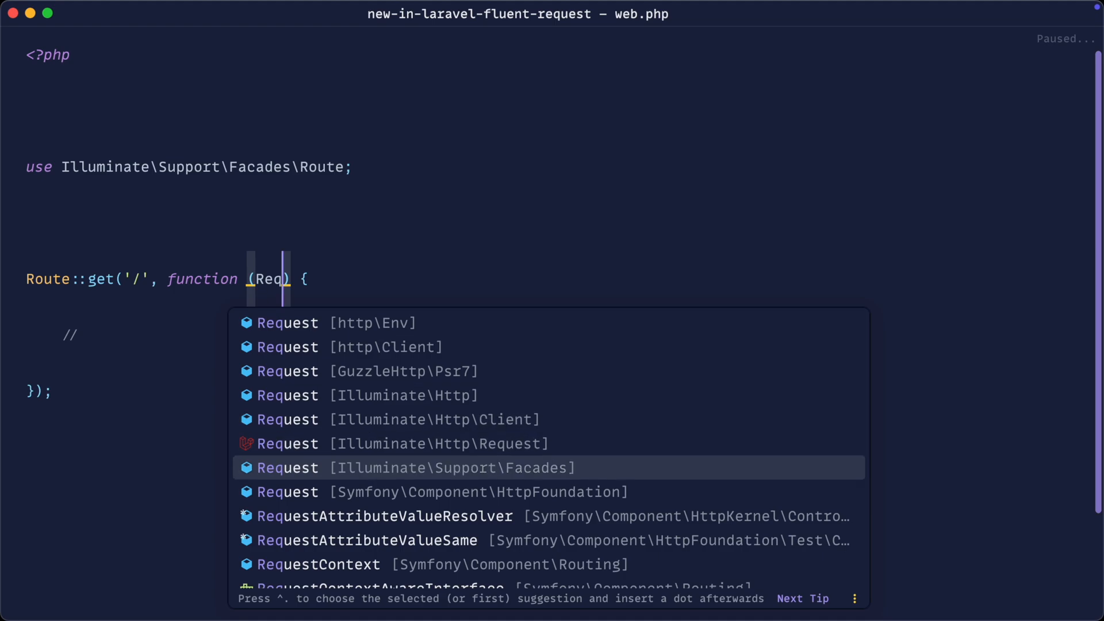
key(Up)
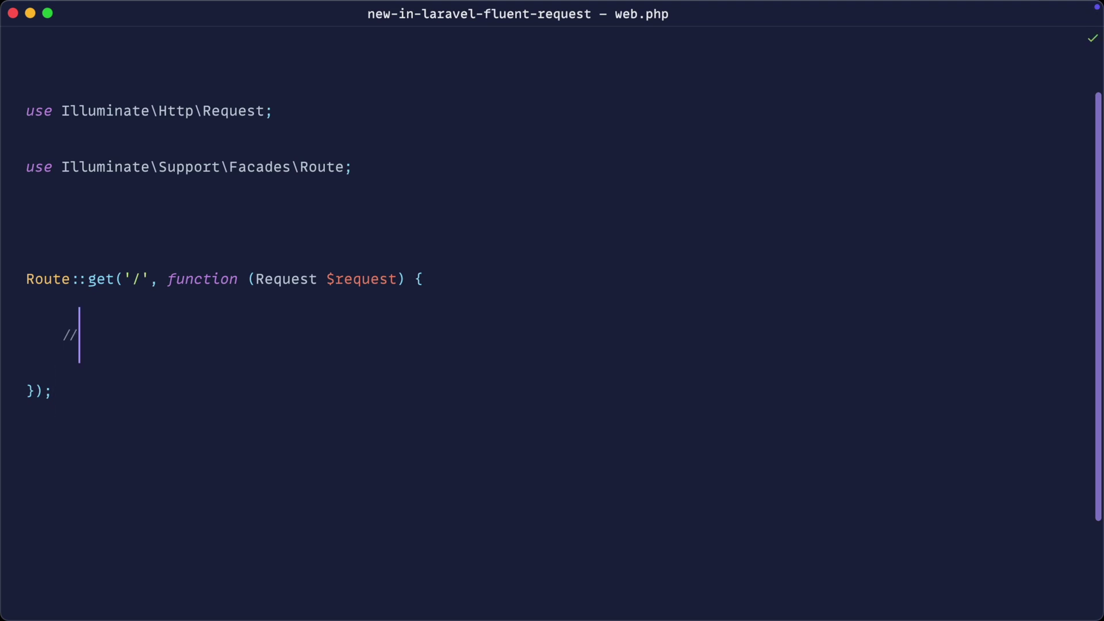
key(Backspace)
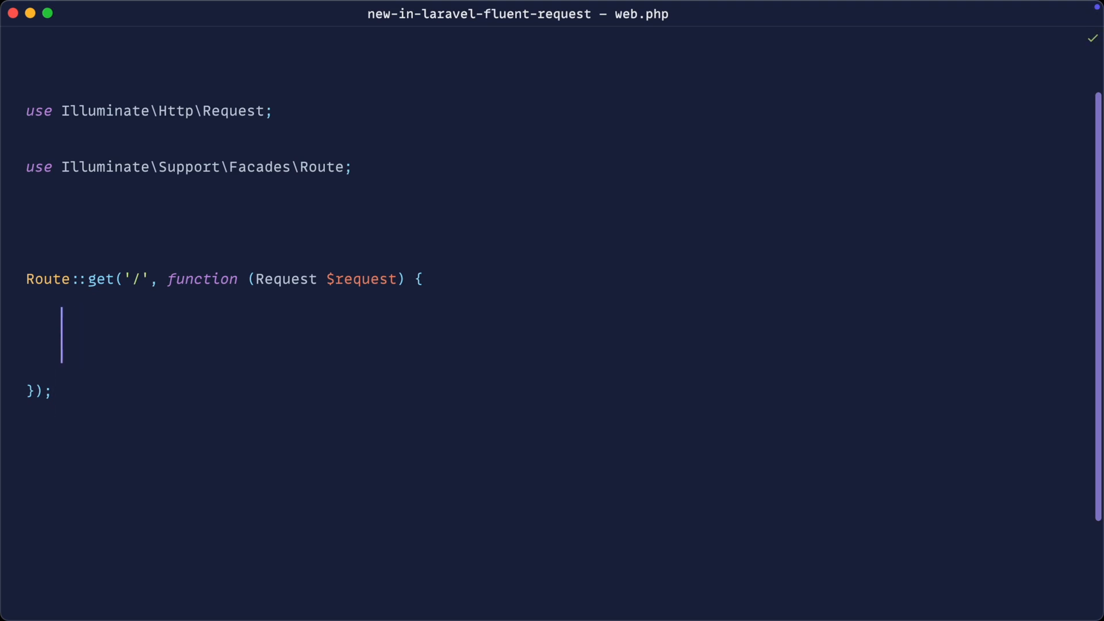
Dump the request input with dd($request->all()) inside the closure
text(dd();)
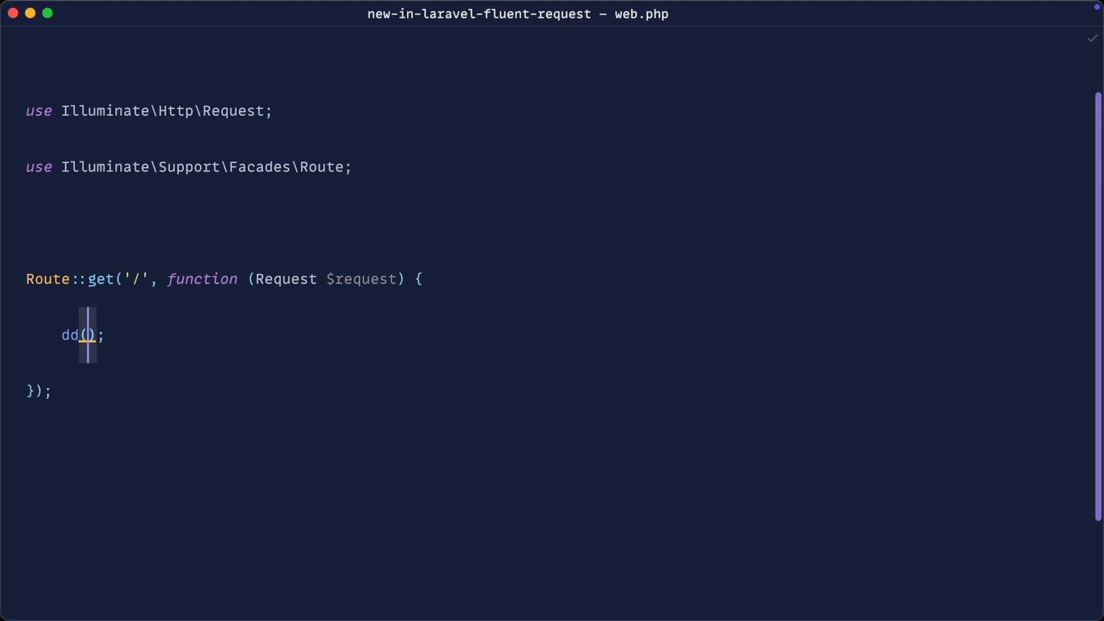
text($request->name)
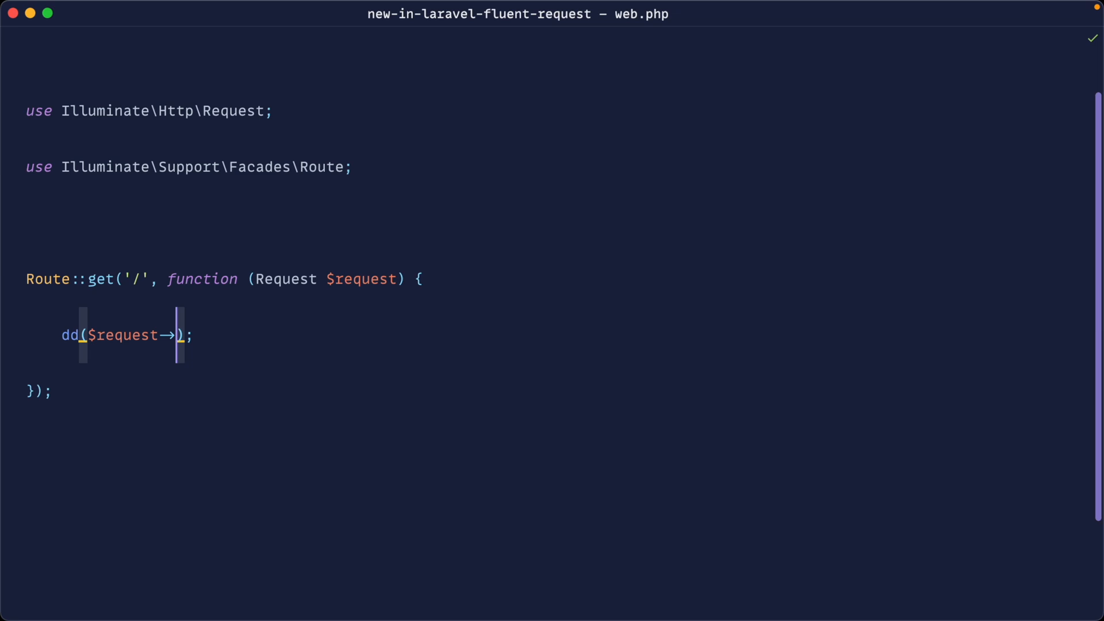
text(al)
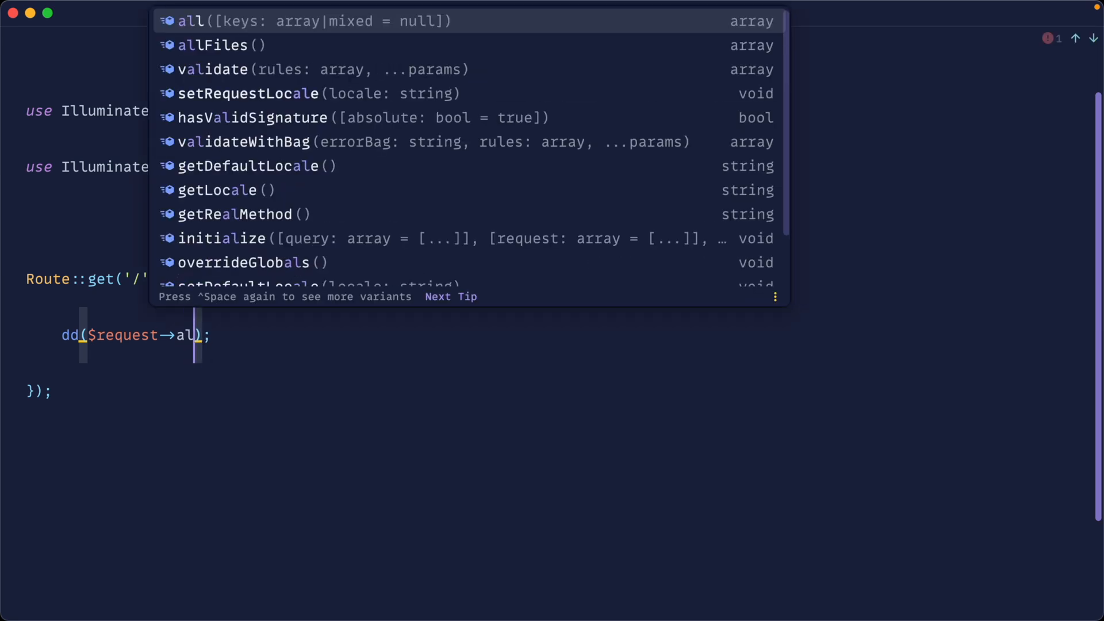
key(Enter)
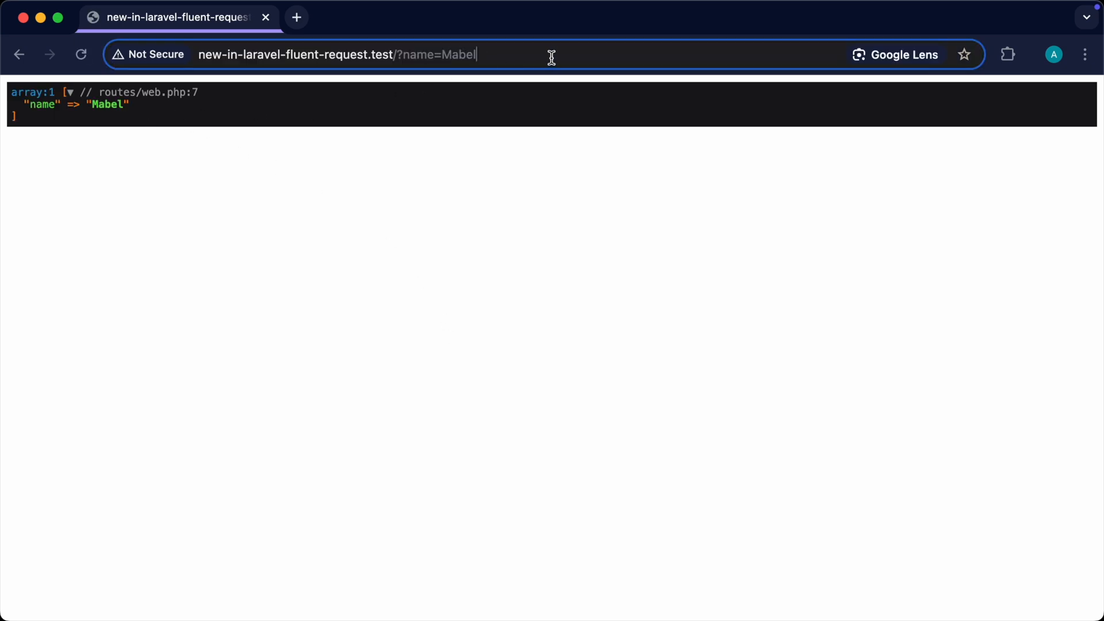
Load the page with name=Mabel&age=13, then dump $request->collect() to see a Collection of both values
text(&age=13)
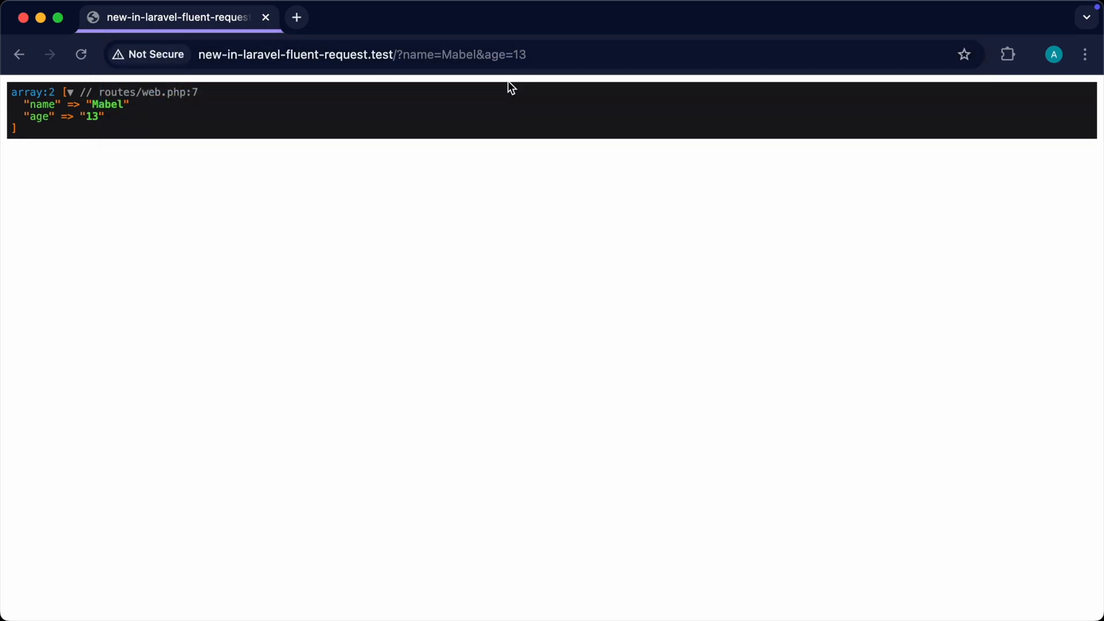
drag(10, 90, 106, 129)
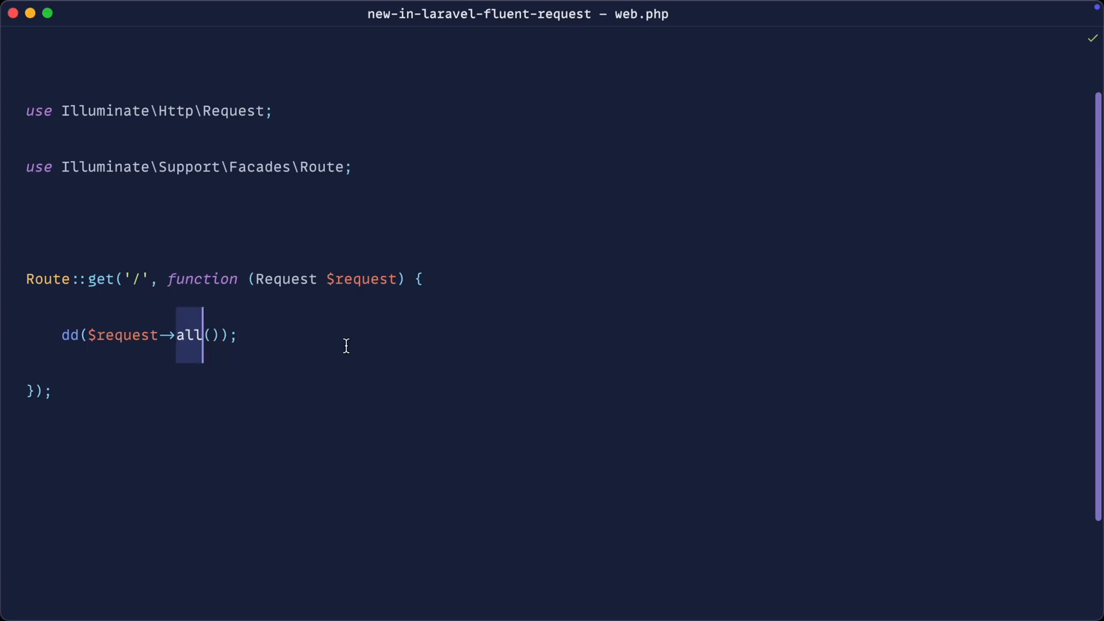
text(collect)
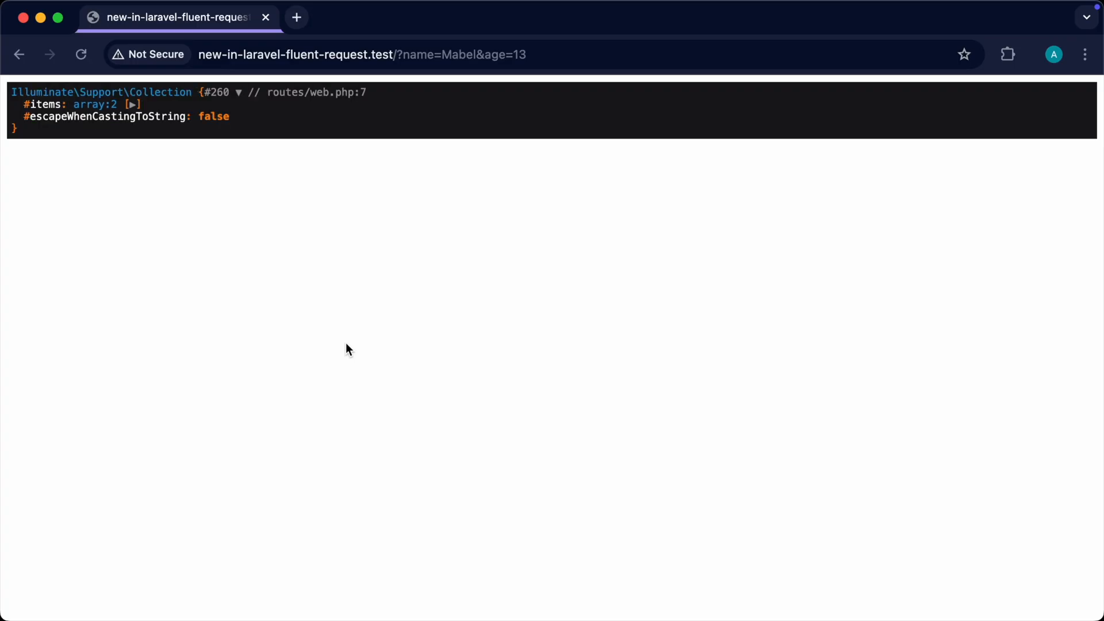
click(133, 105)
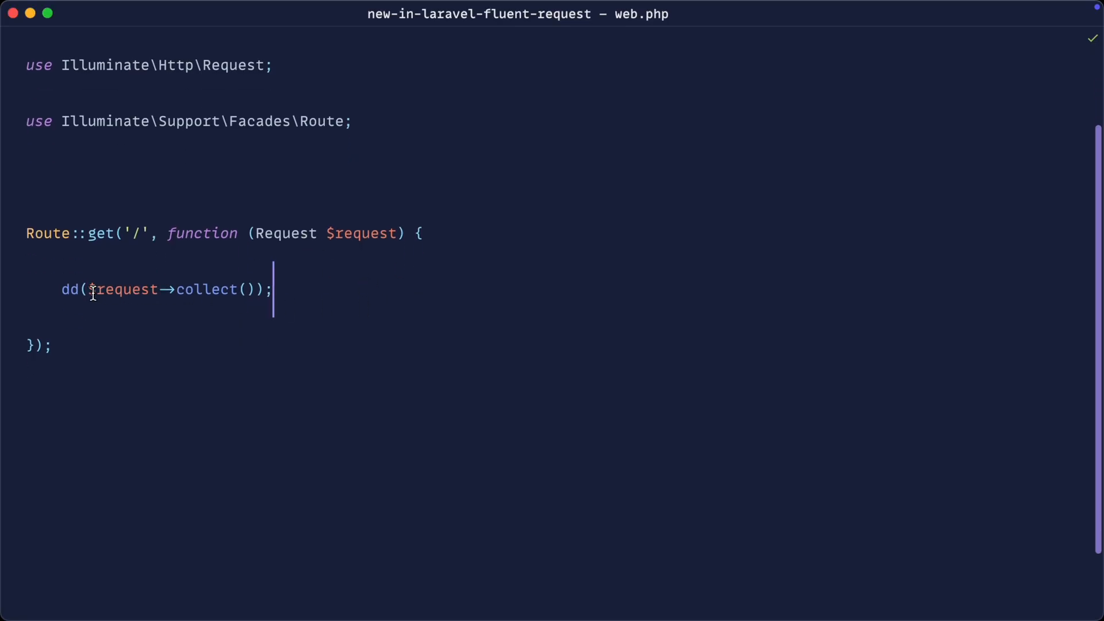
mouse_move(303, 292)
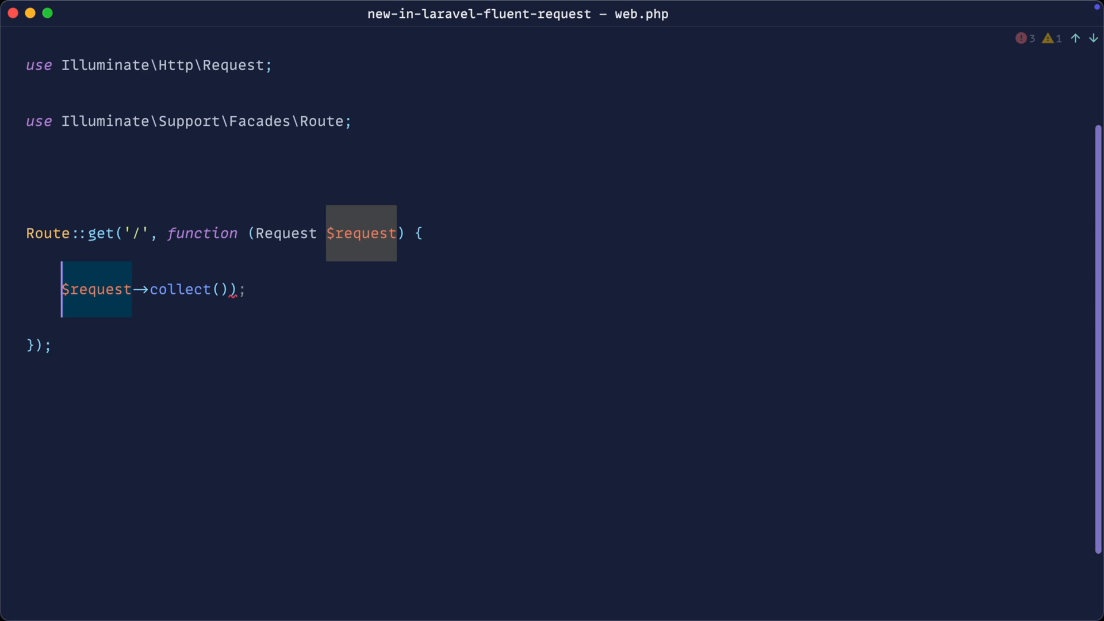
Assign $request->collect() to a $data variable instead of dumping it
text($data =)
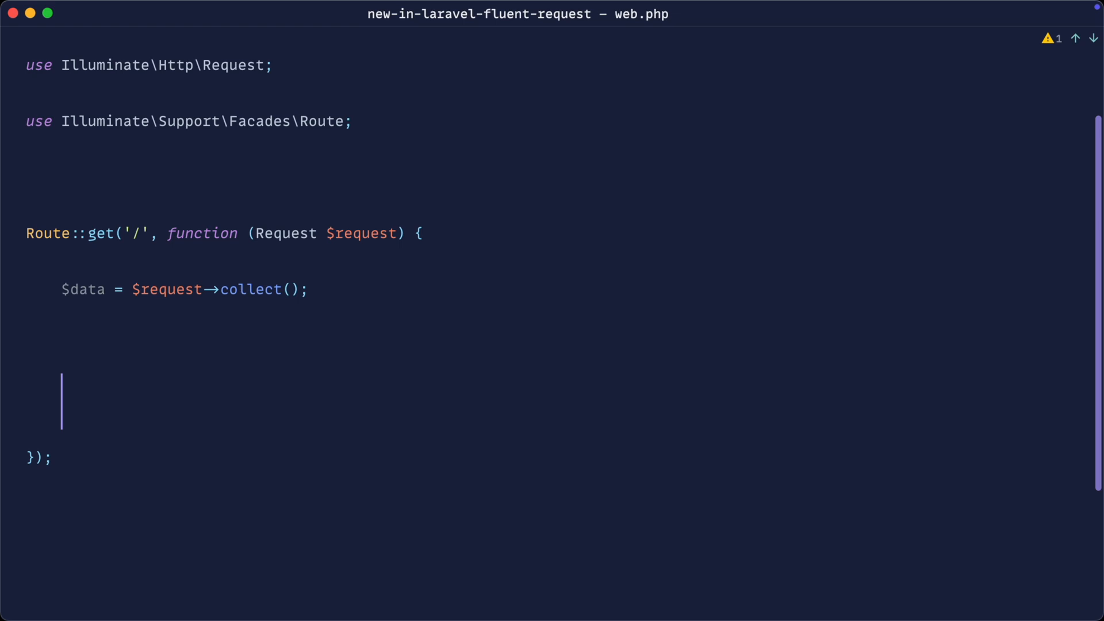
Try dd($data->name) and ->get() on the collected data before emptying the closure body
text(dd($data->);)
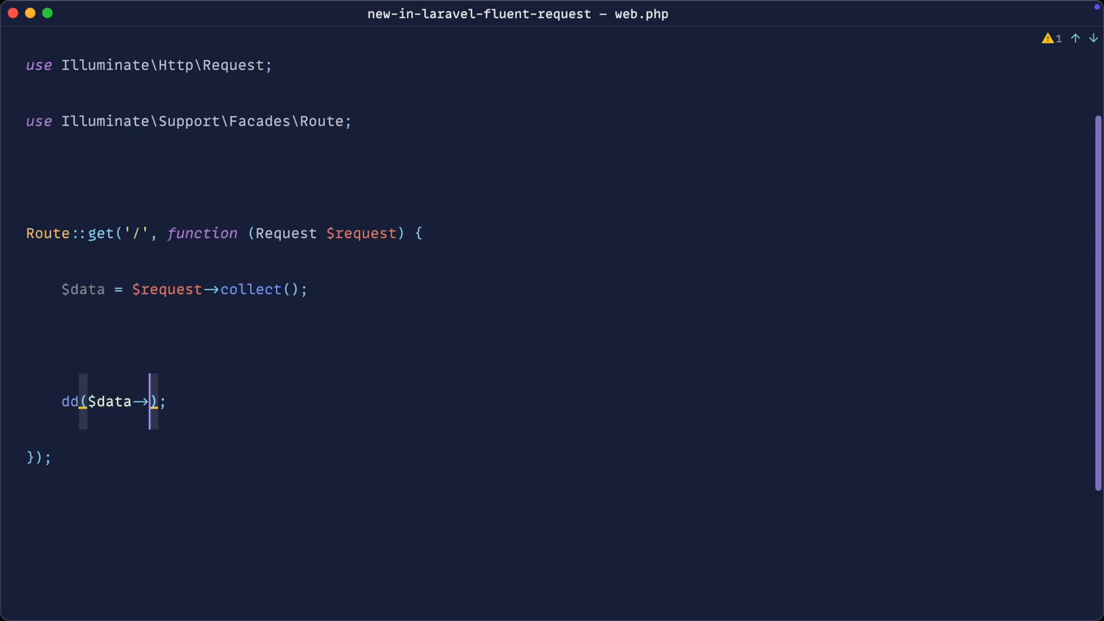
text(name)
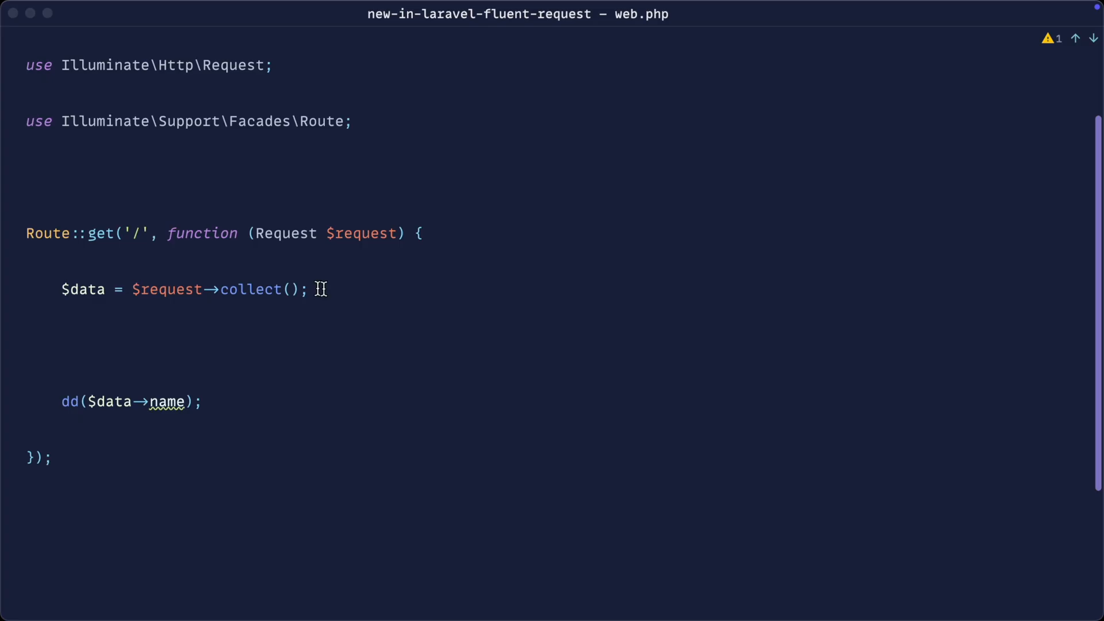
text(get())
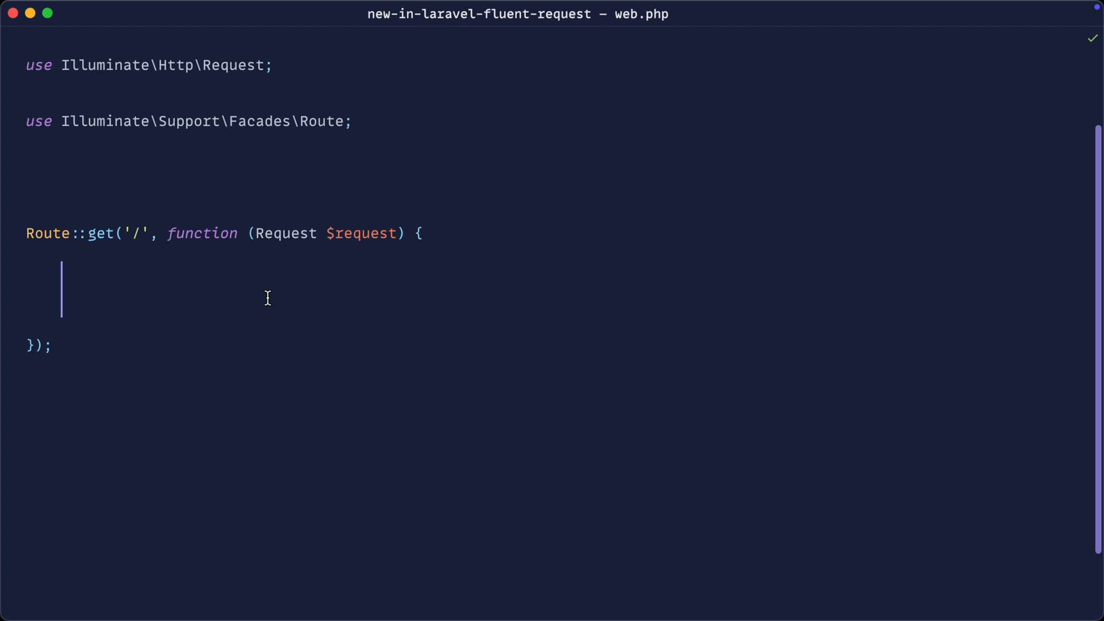
Build a $data array with 'name' => 'Mabel' and 'age' => 13 and dump it
text($data =)
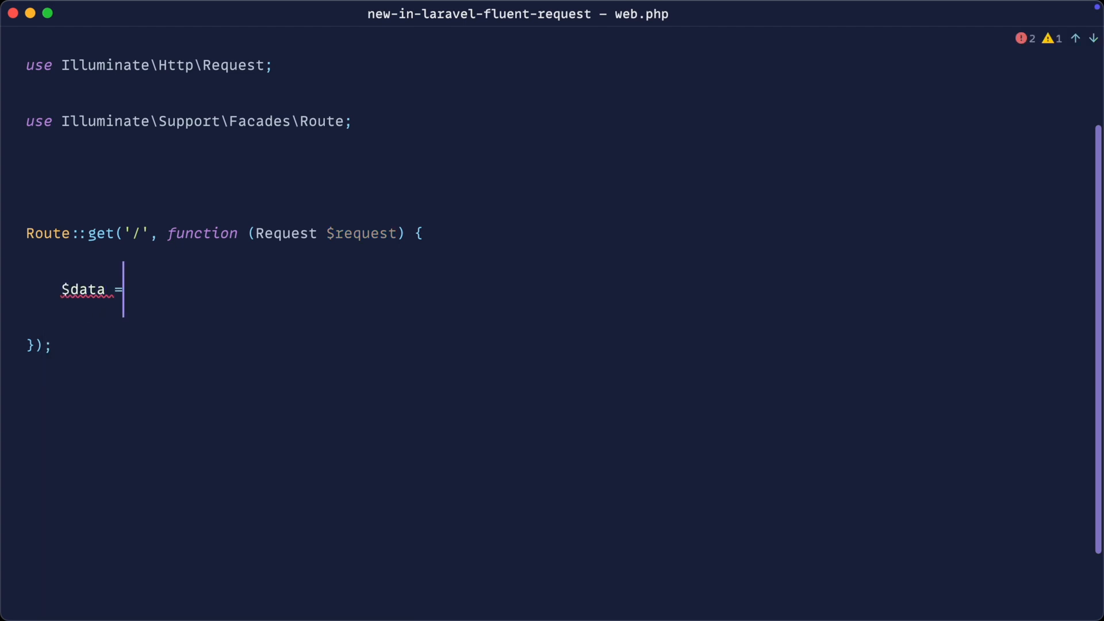
text([)
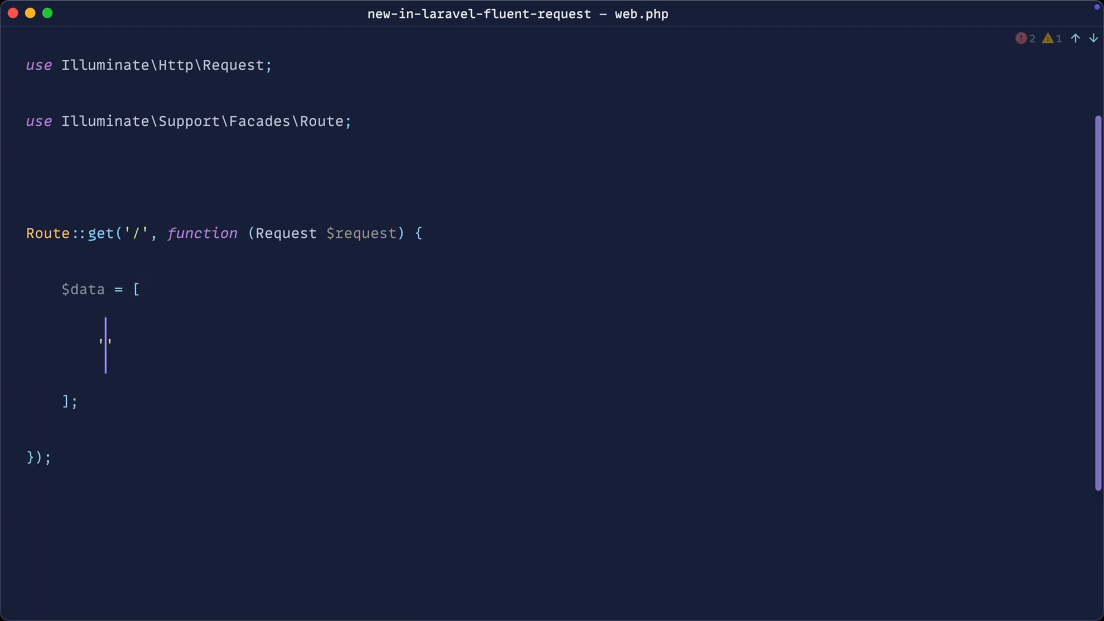
text('name' => 'L)
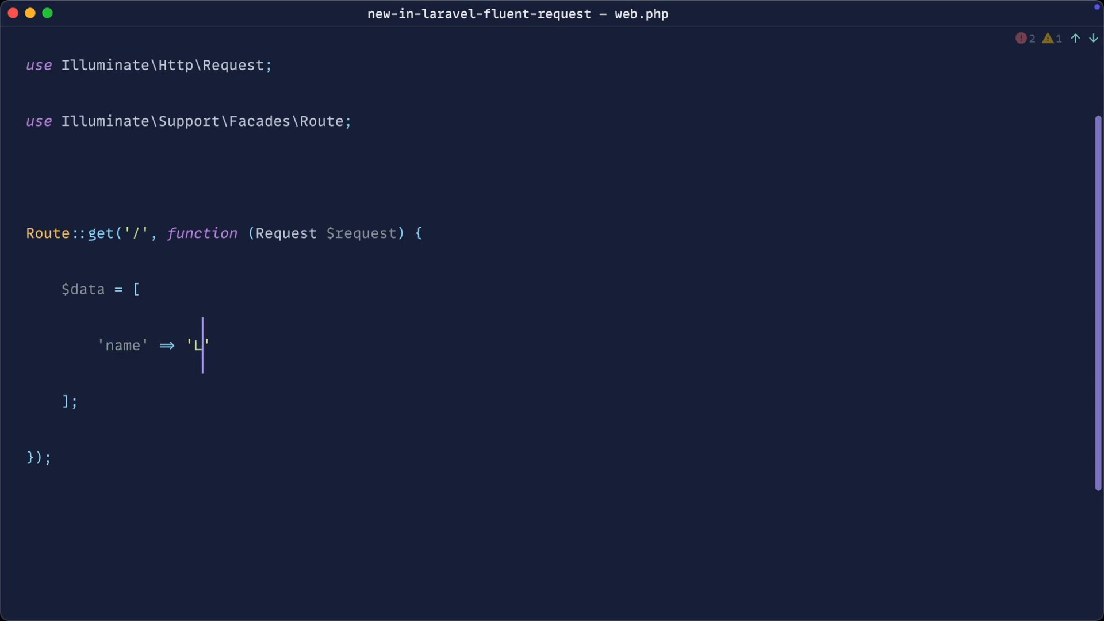
text(abel)
text('age)
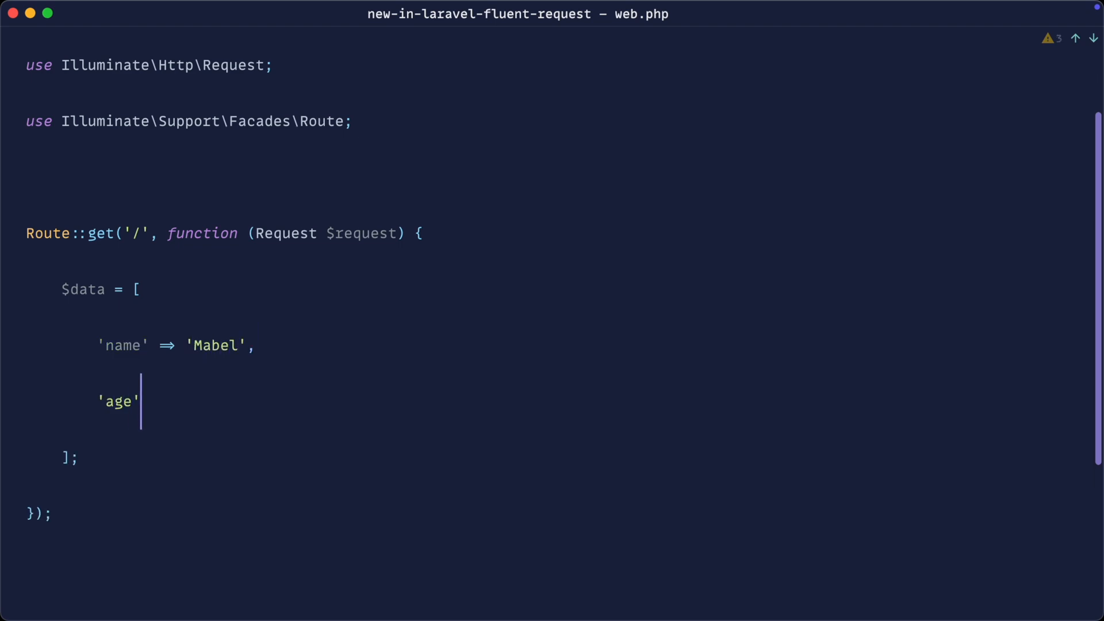
text(=> 13)
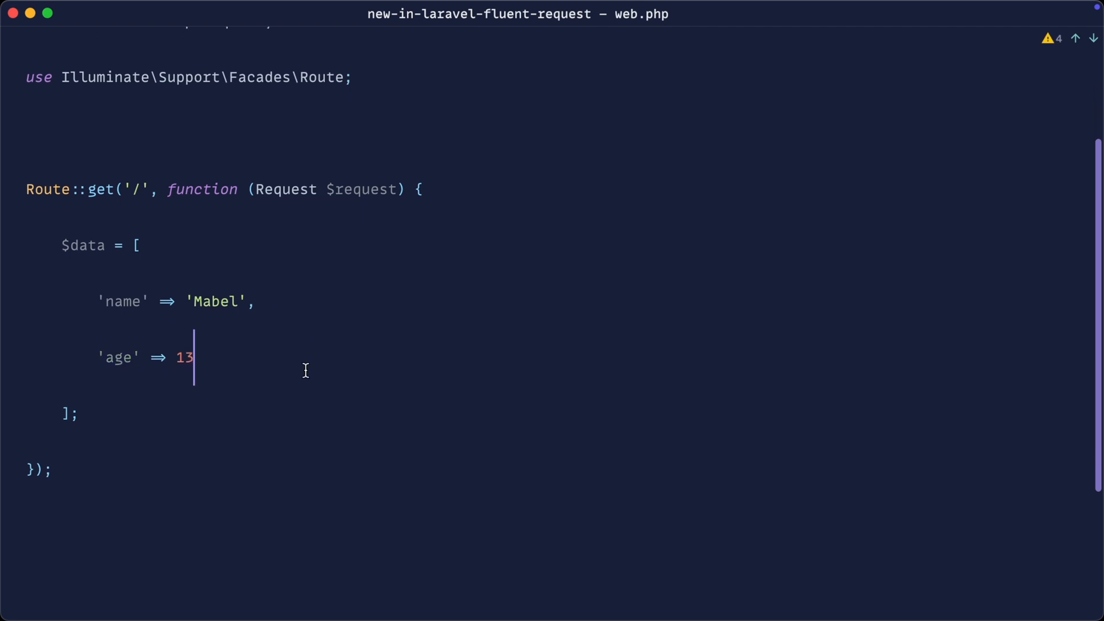
text(dd();)
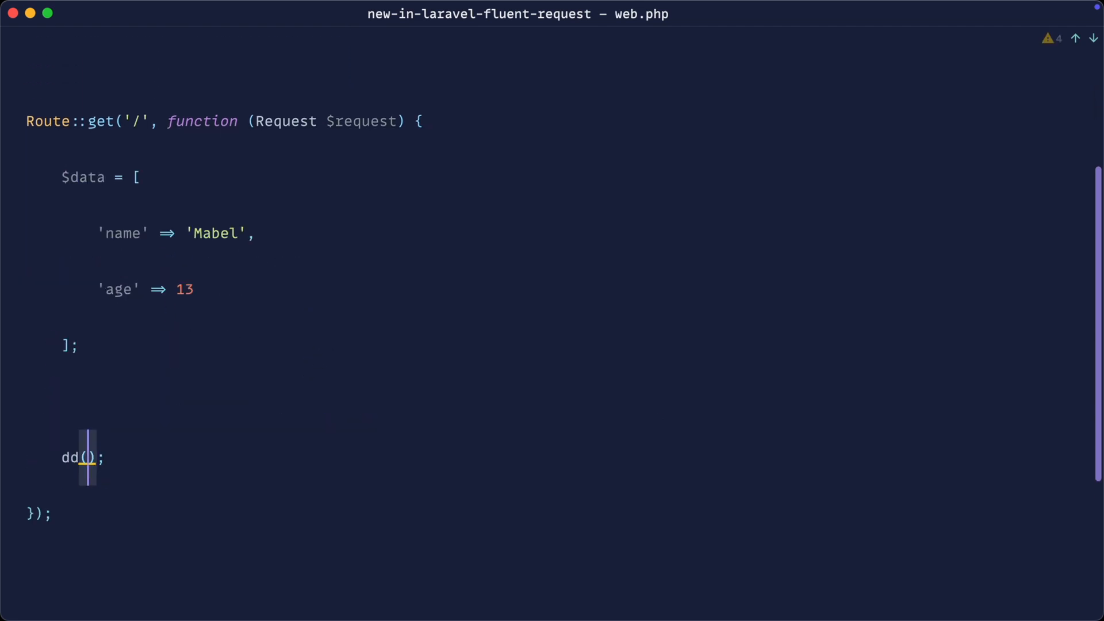
text($data)
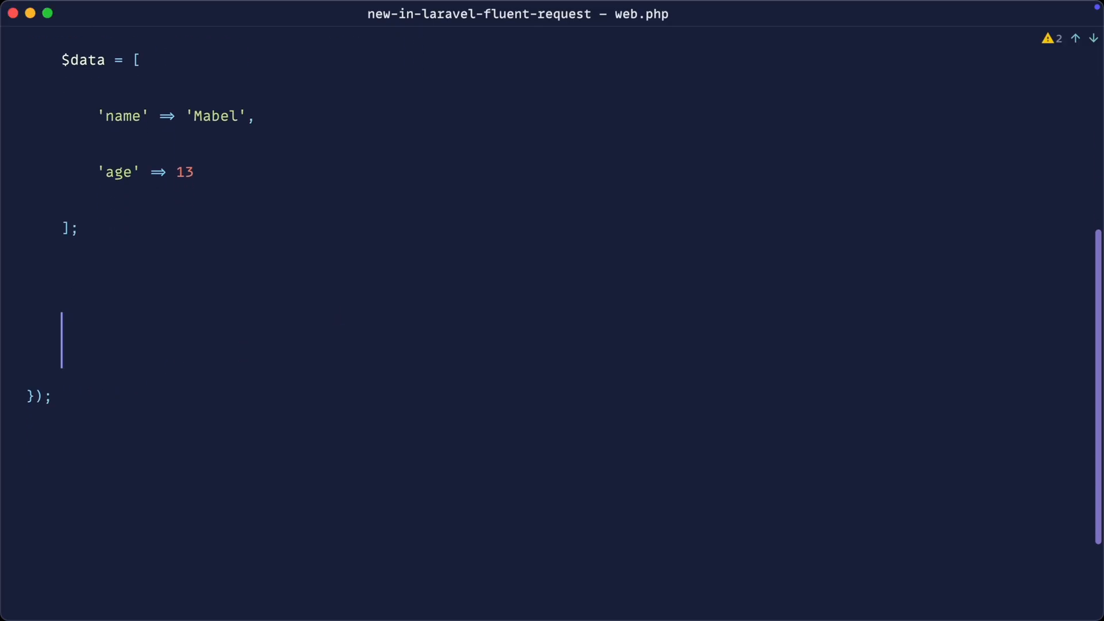
Wrap $data in new Fluent($data), dump it, and confirm the Fluent holds name and age in Chrome
text($data =)
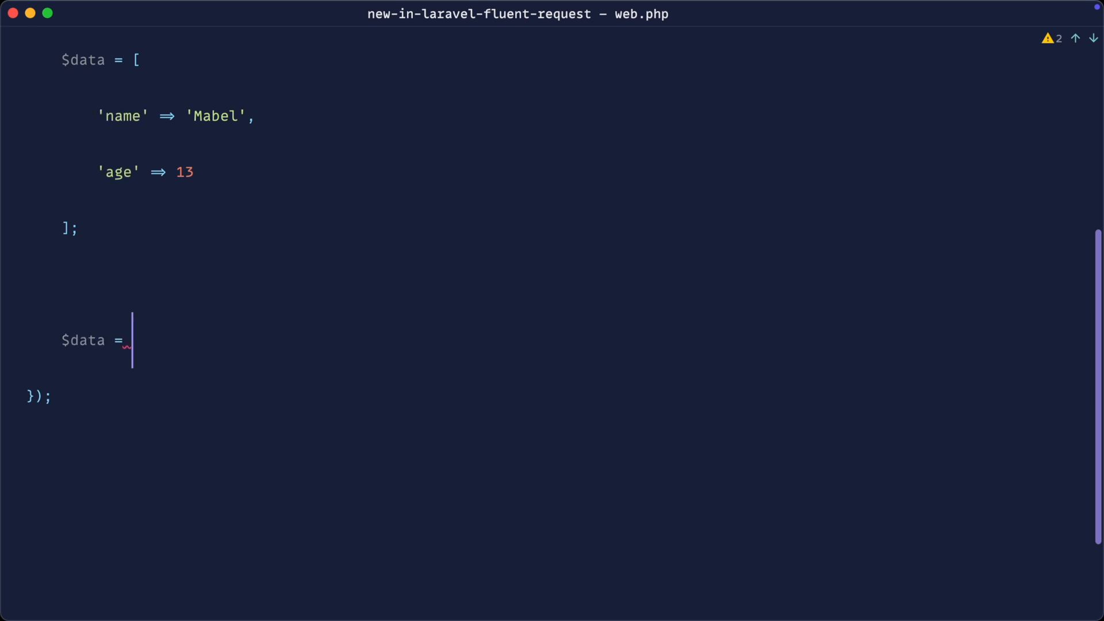
text(new Flue)
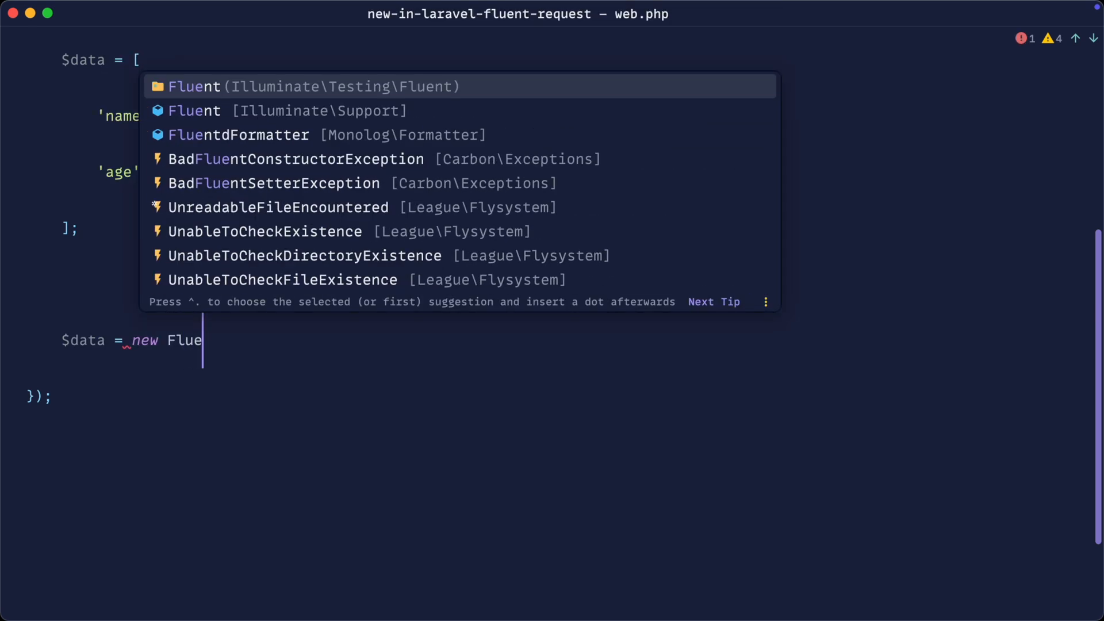
key(Escape)
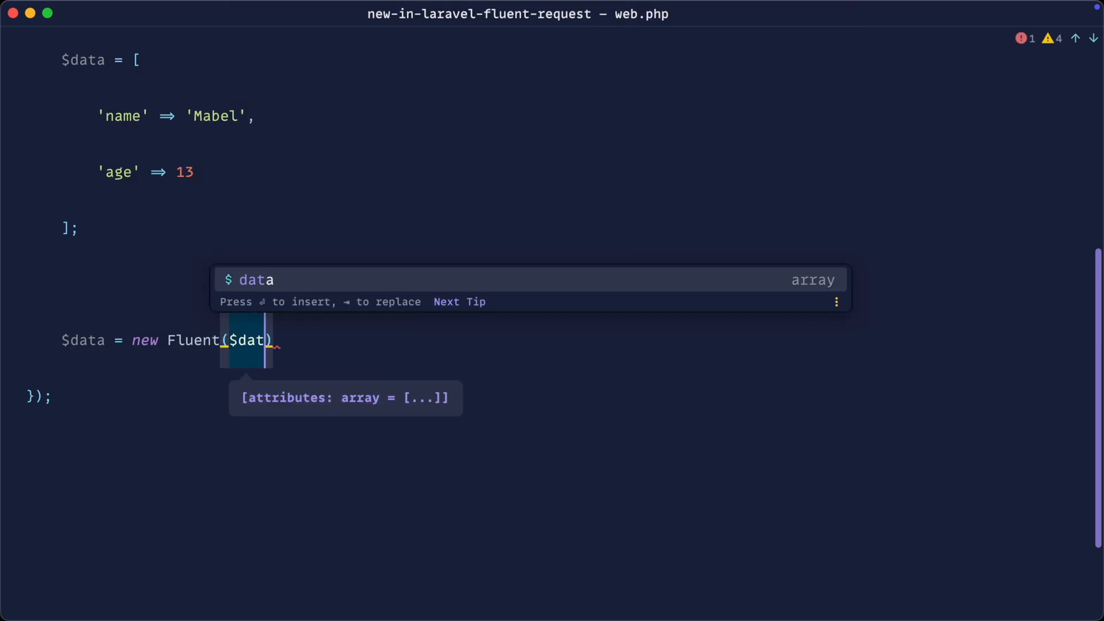
key(Tab)
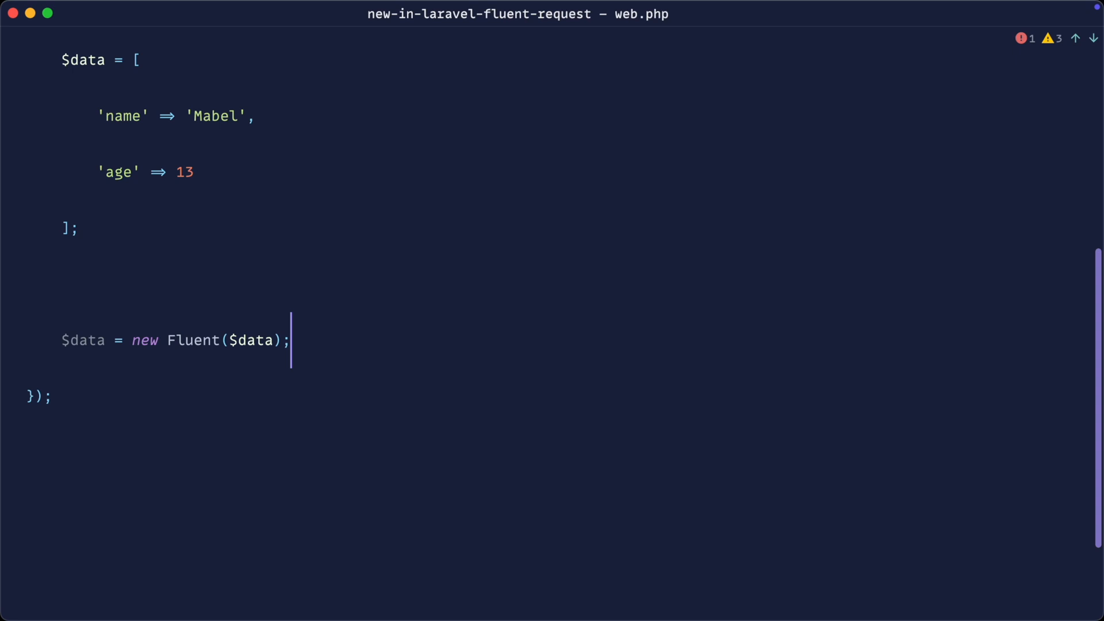
text(dd();)
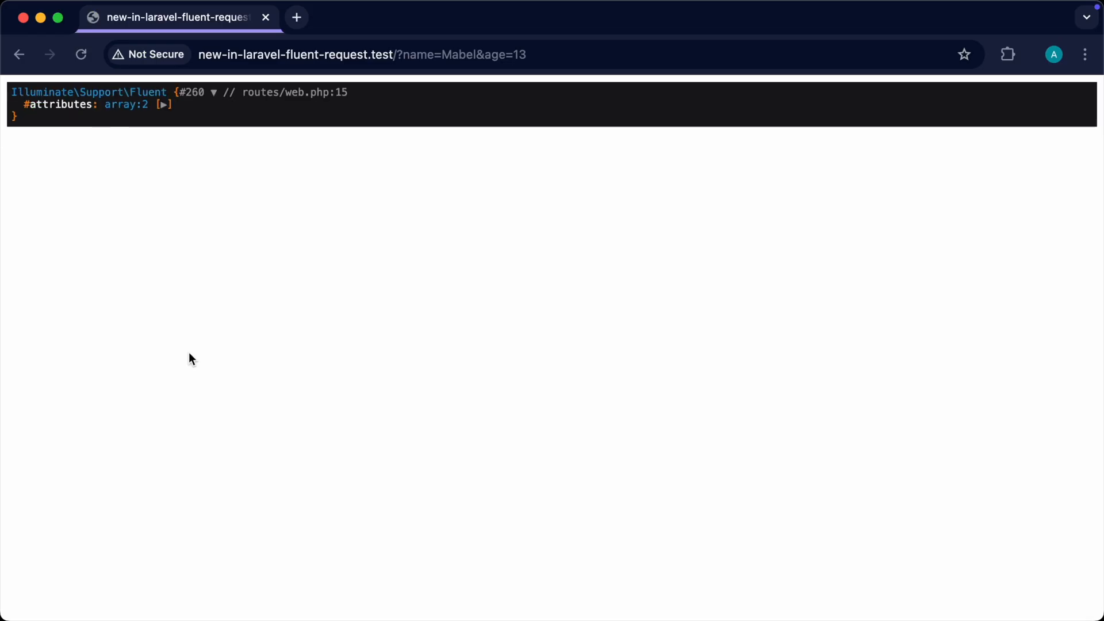
click(165, 105)
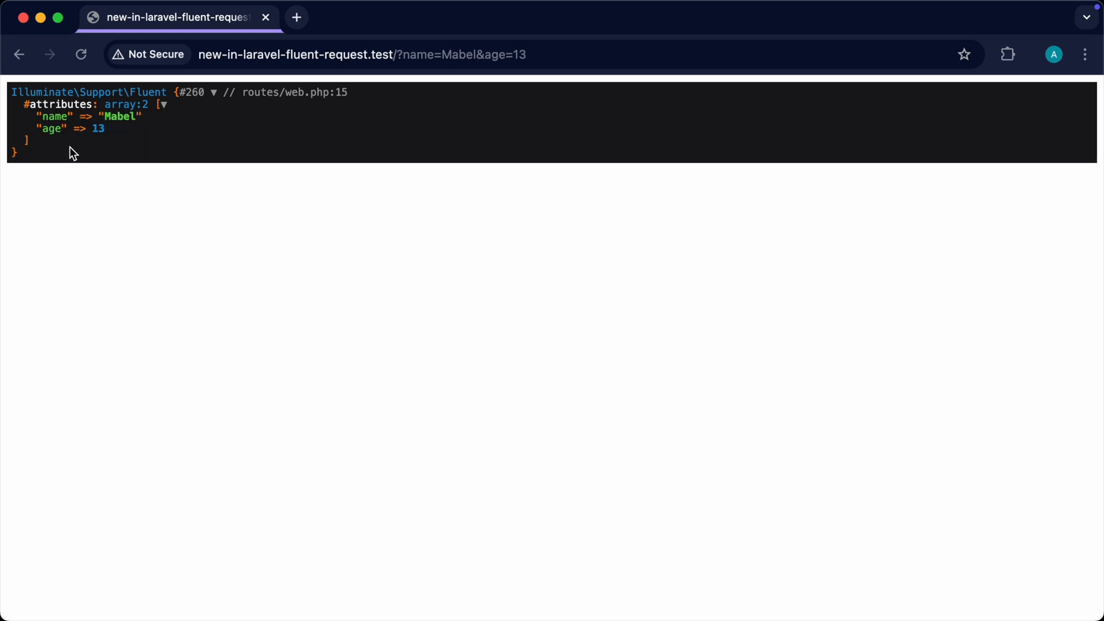
mouse_move(240, 201)
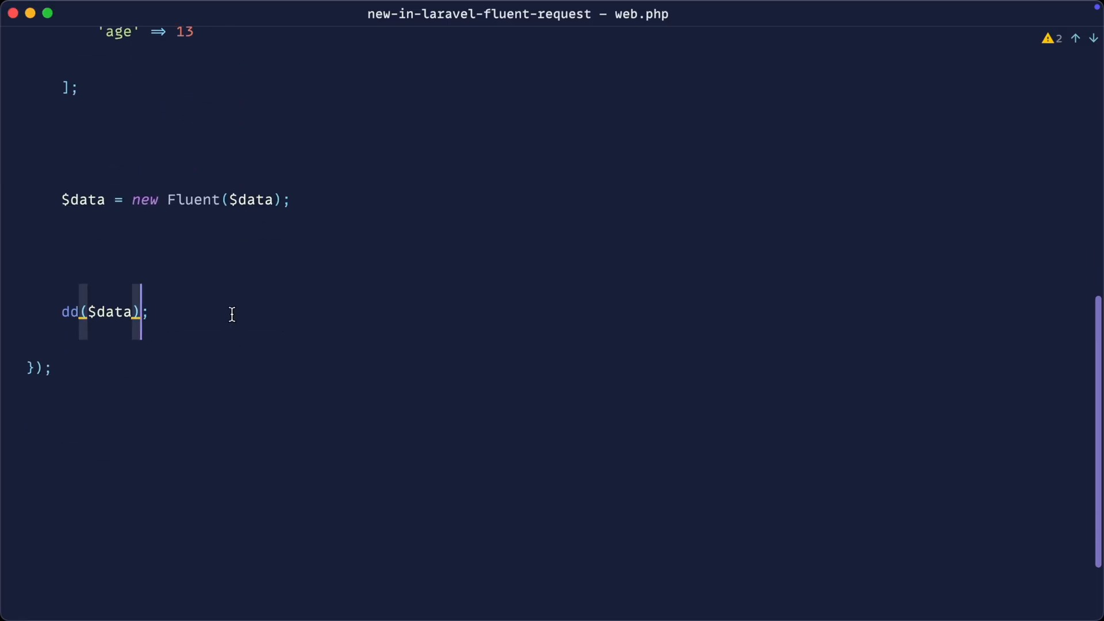
Read ->name and ->age as properties on the dumped Fluent object
text(->)
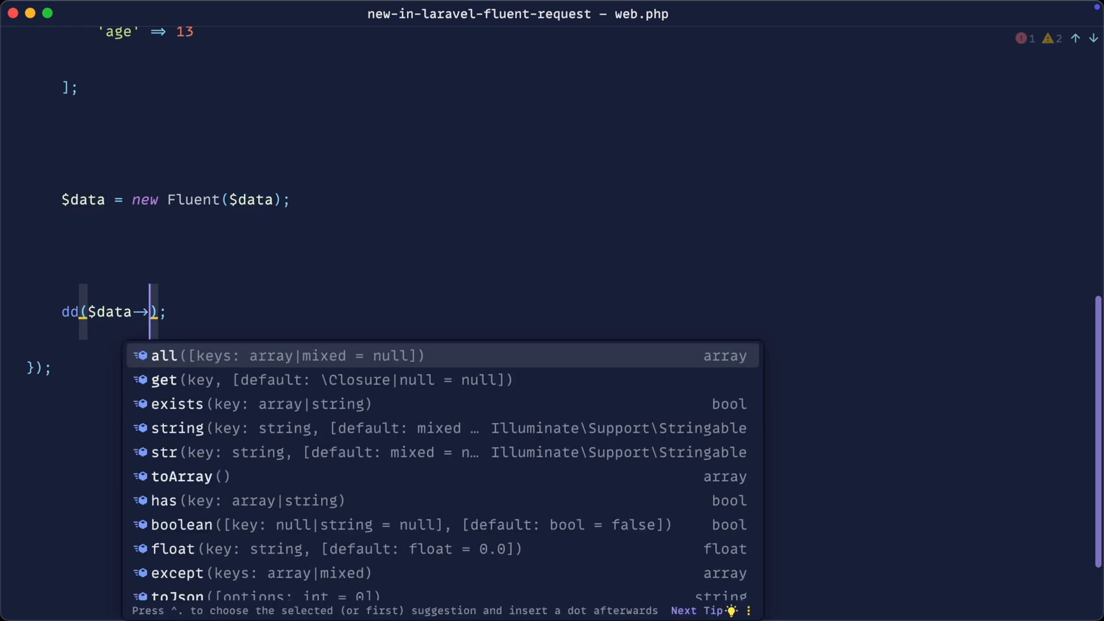
text(name)
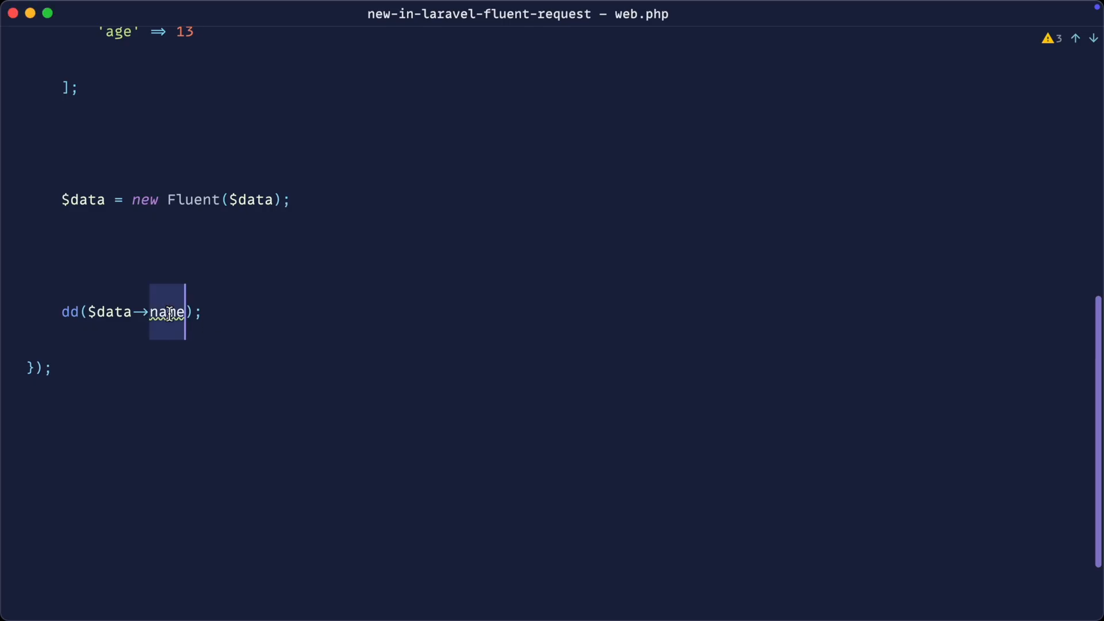
text(age)
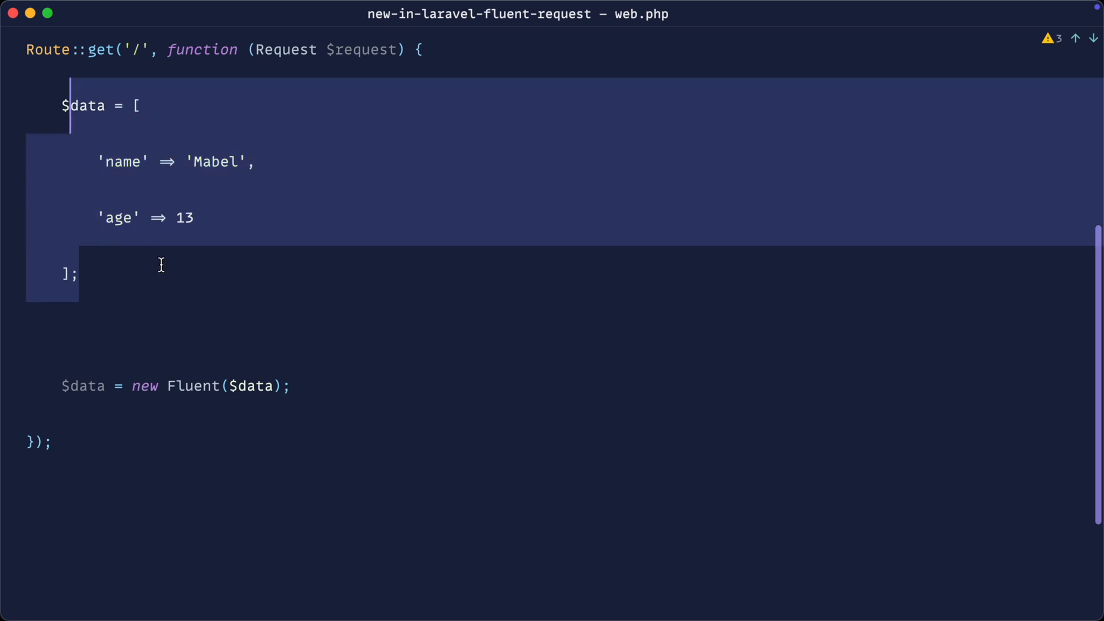
text(→all)
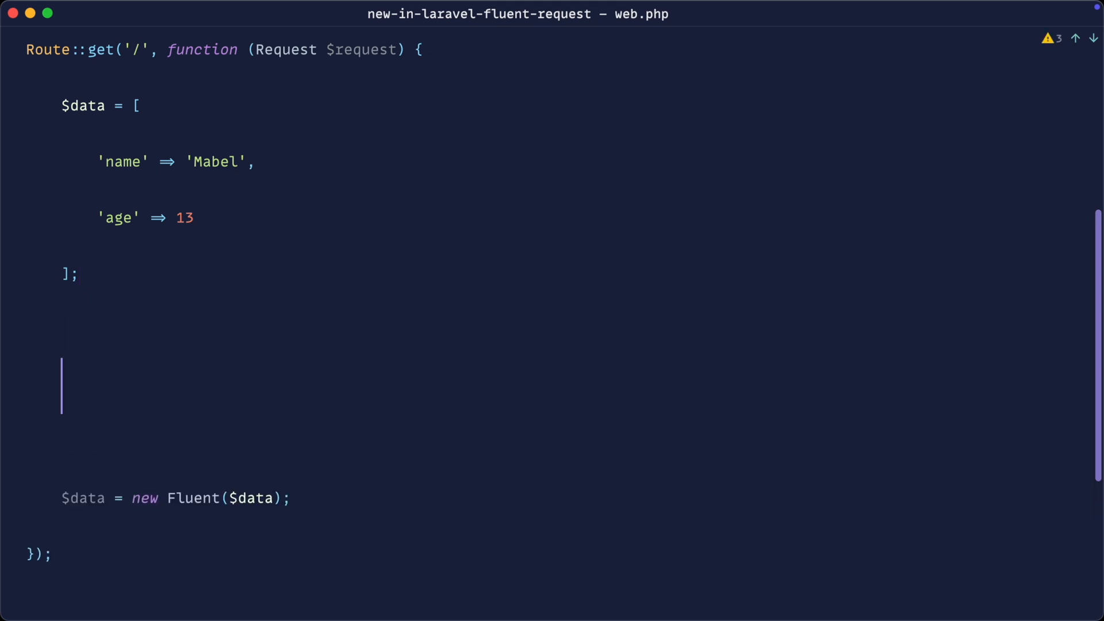
text(dd($data['']);)
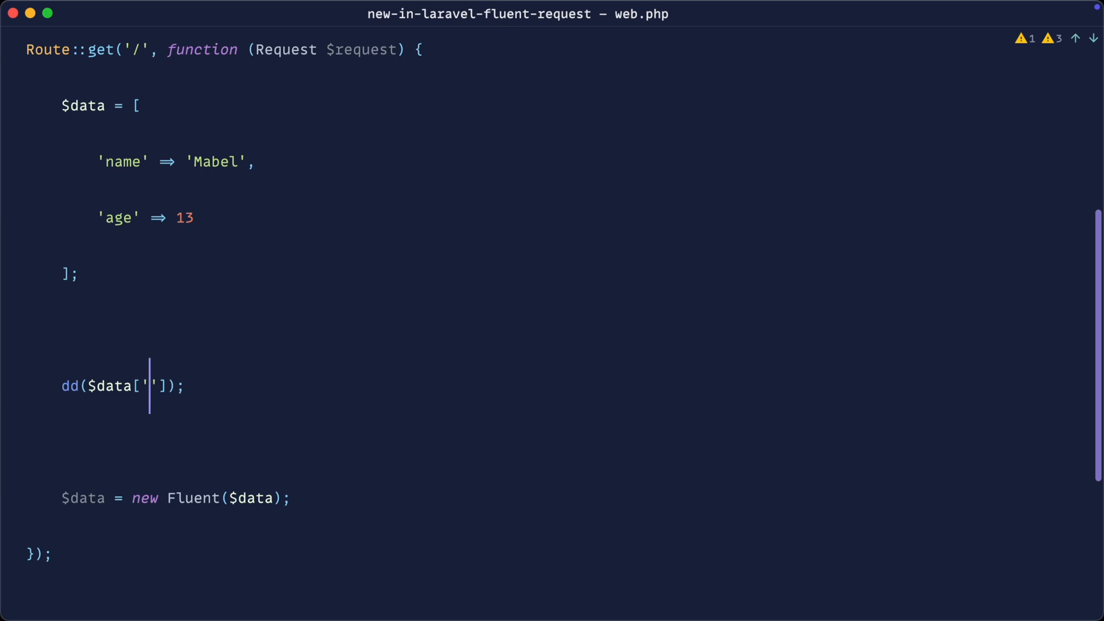
text(location)
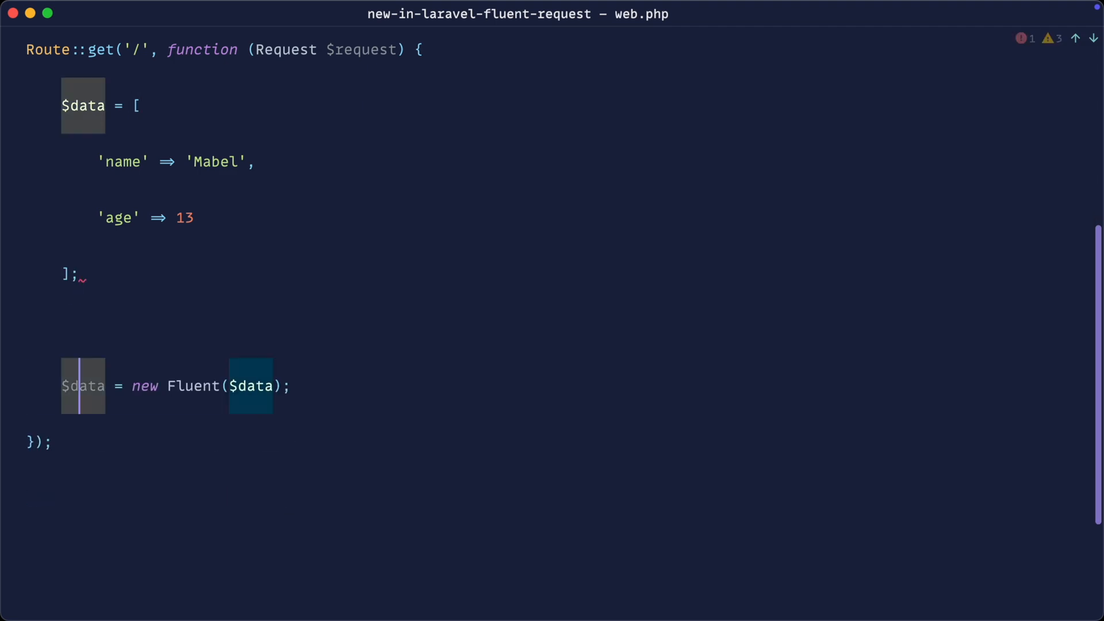
Add dd($data->location) after the Fluent assignment to dump an undefined property
text(dd();)
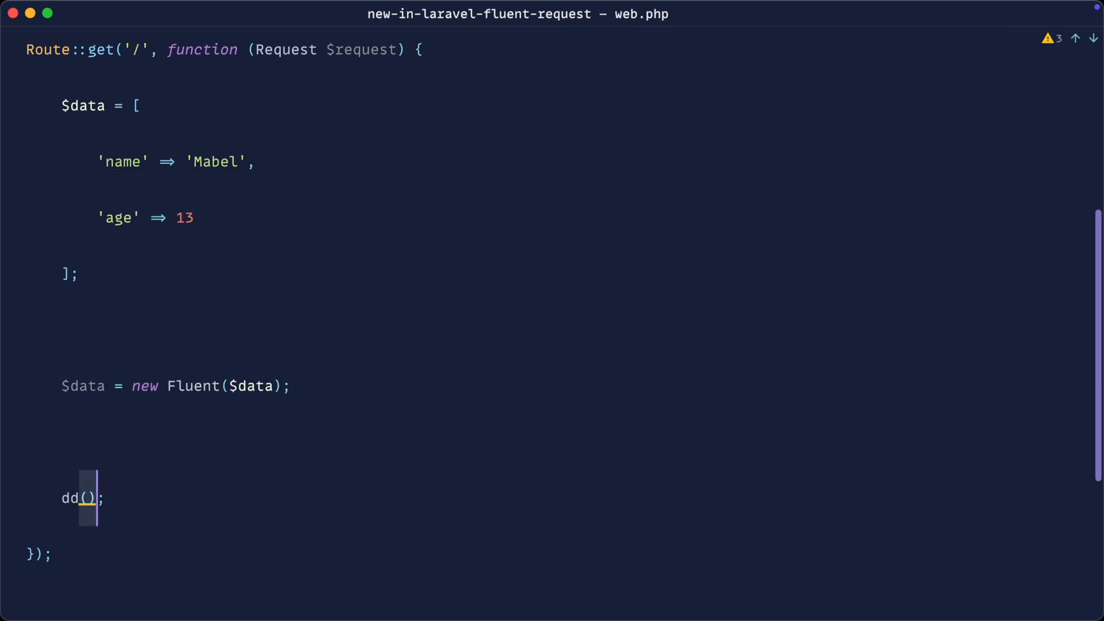
text($data)
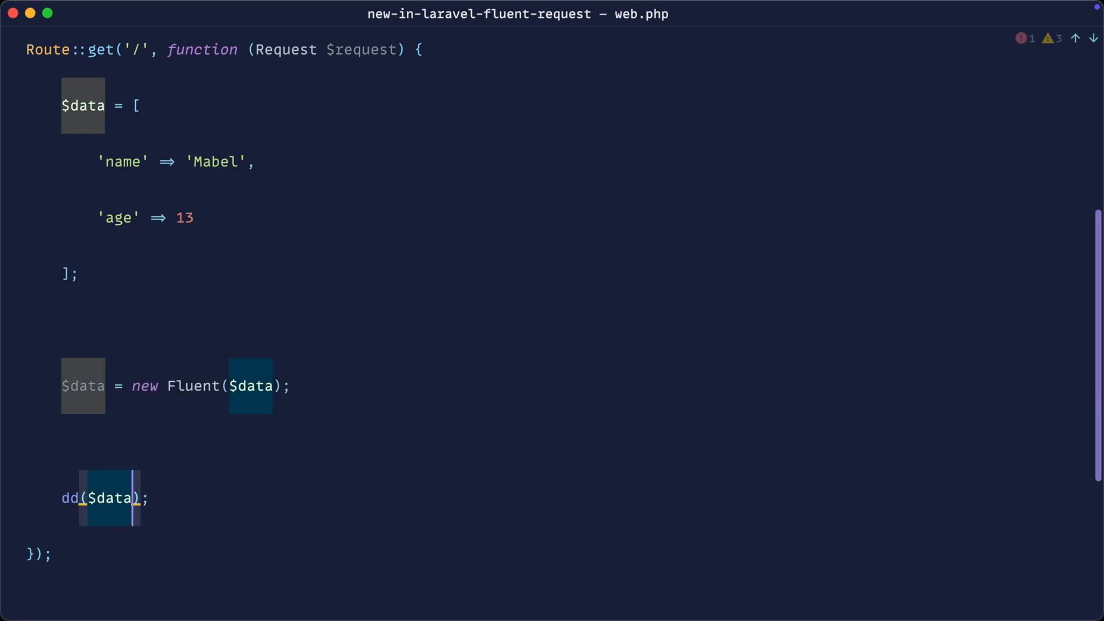
text(->location)
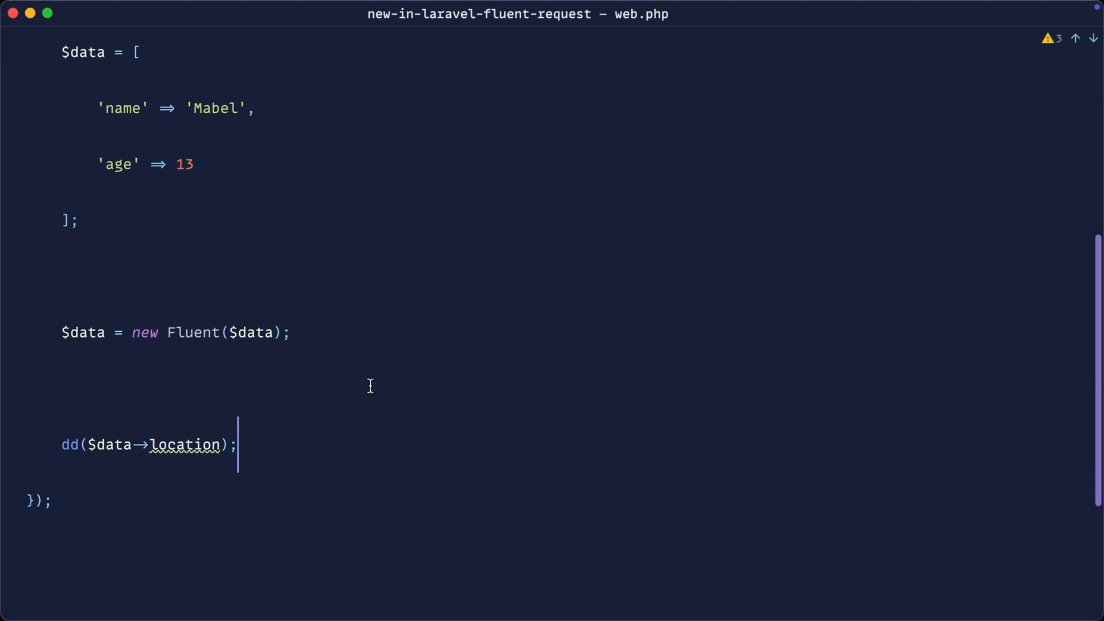
scroll(down, 3)
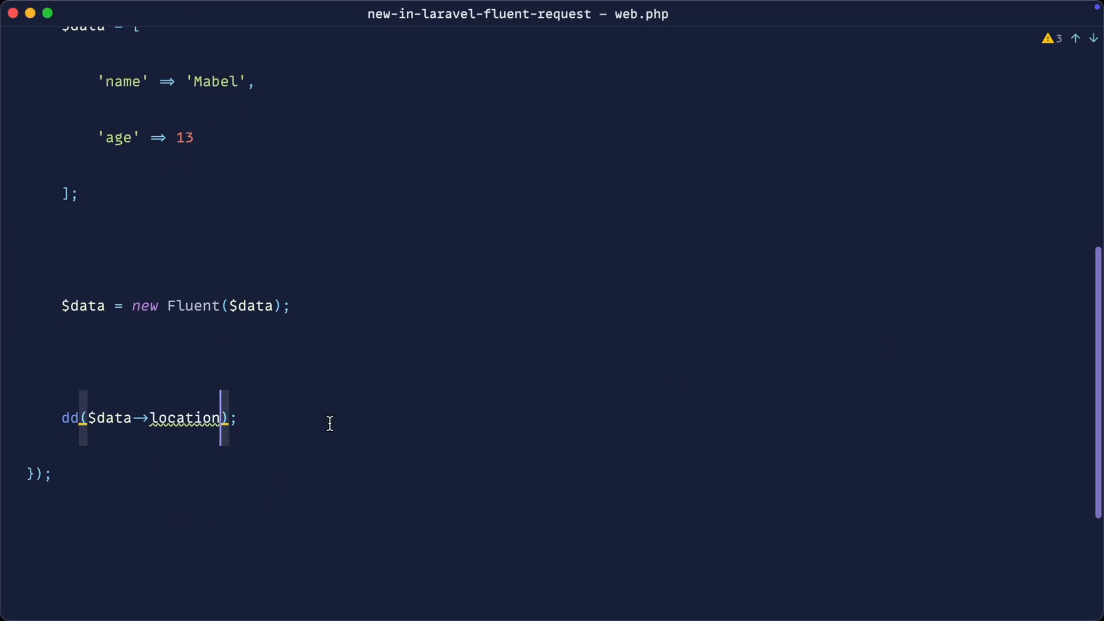
Call $data->location('North') and dump the Fluent object, now showing three attributes
text((''))
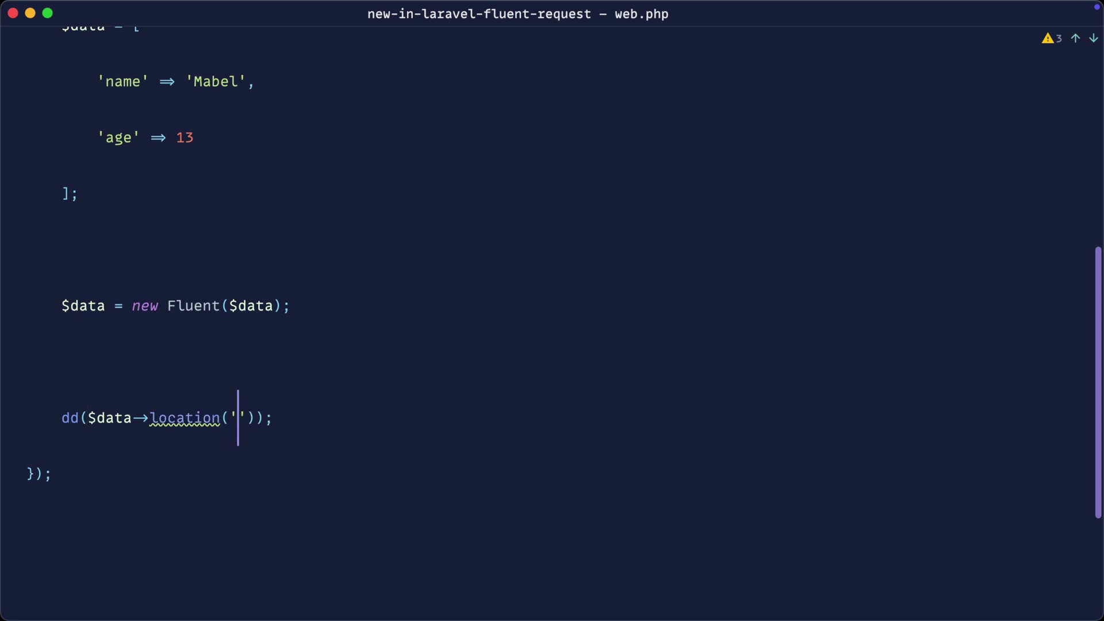
text(Nor)
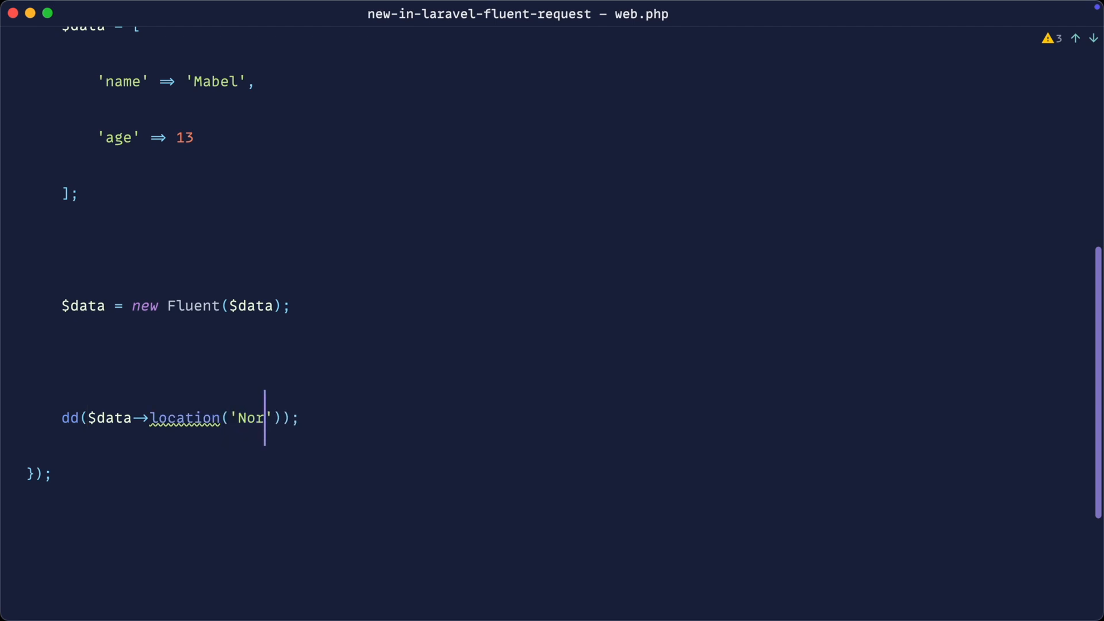
text(th)
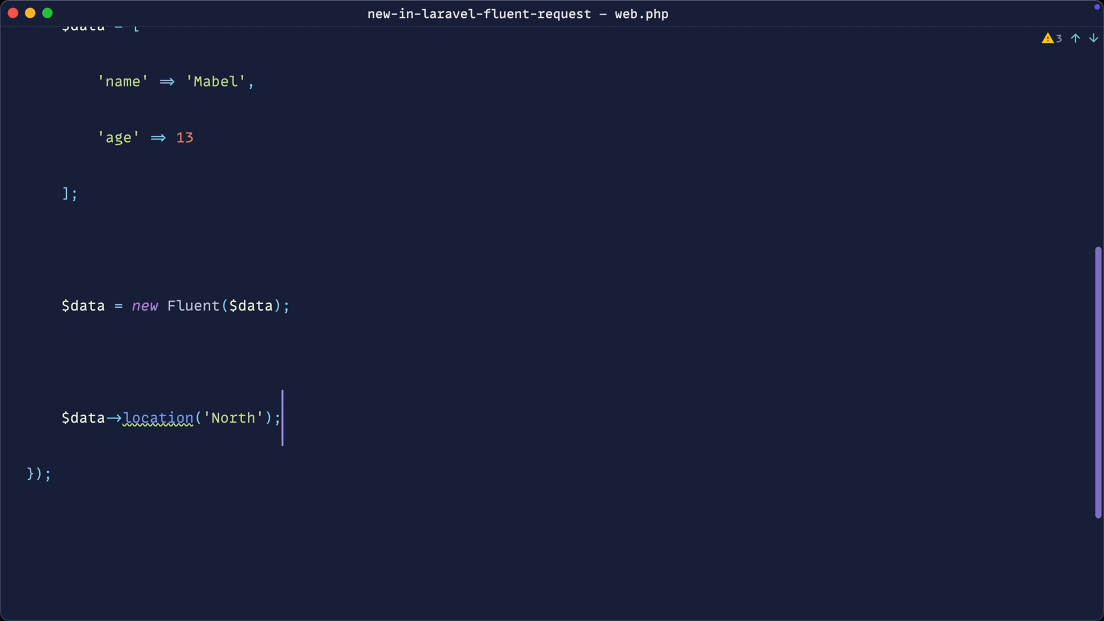
text(dd();)
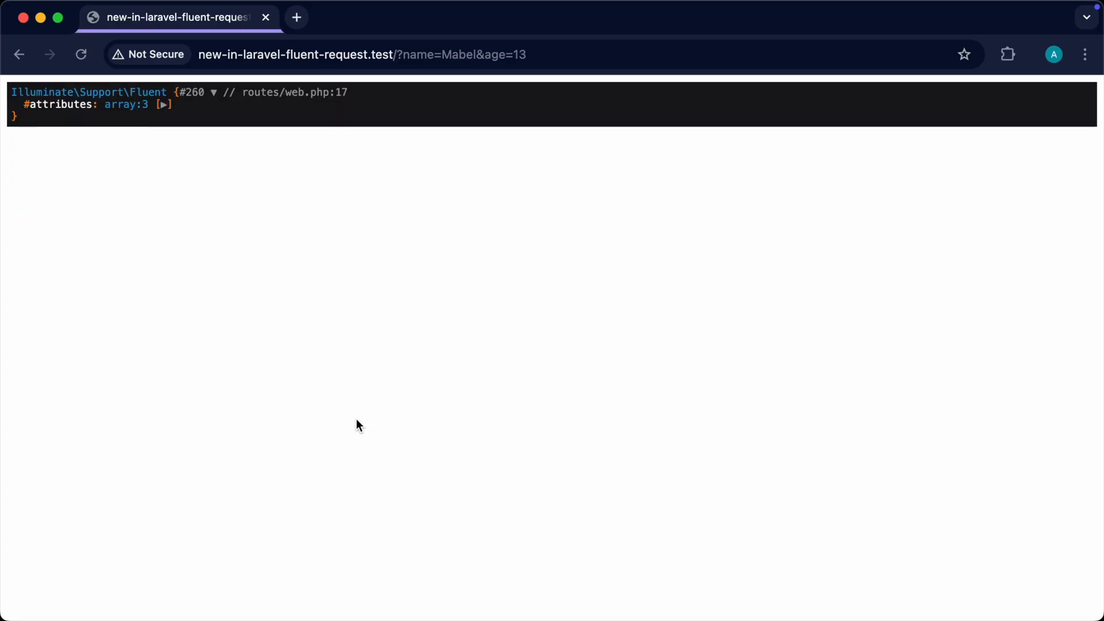
Inspect the dumped attributes, then strip the closure down to an empty dd() call
click(166, 104)
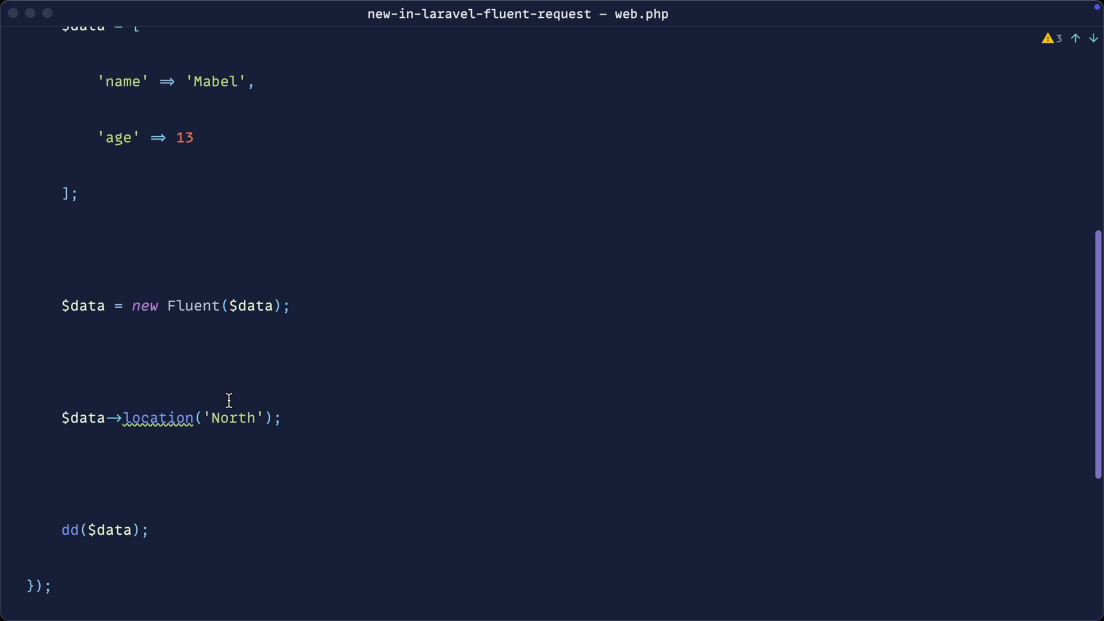
text(->)
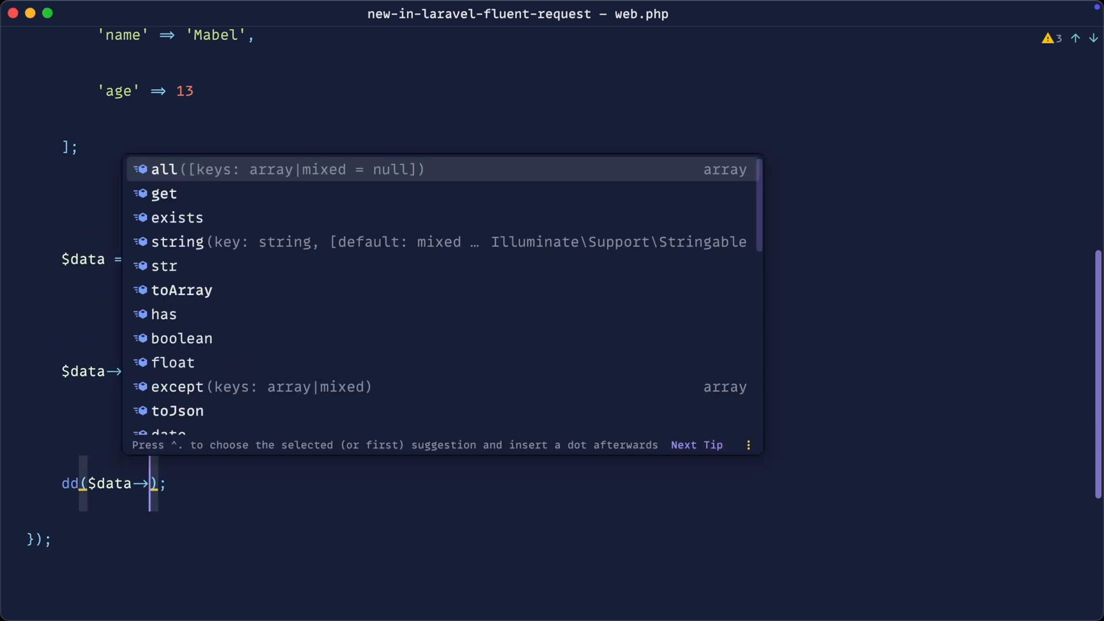
click(166, 410)
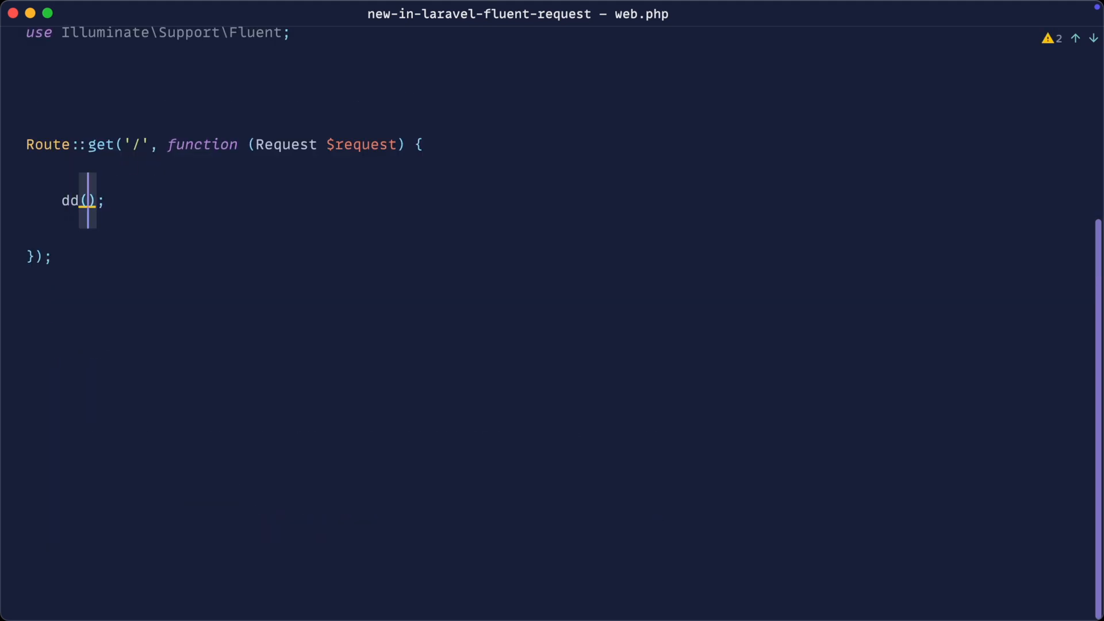
Dump $request->fluent() and check the resulting Fluent object with both query attributes in Chrome
text($request->fl)
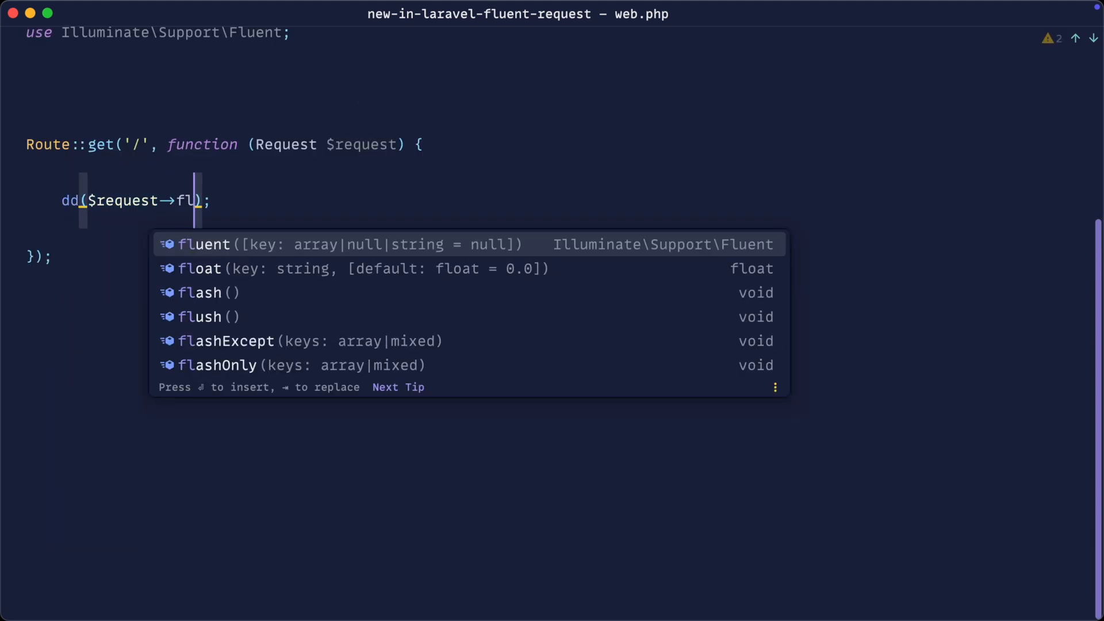
key(Tab)
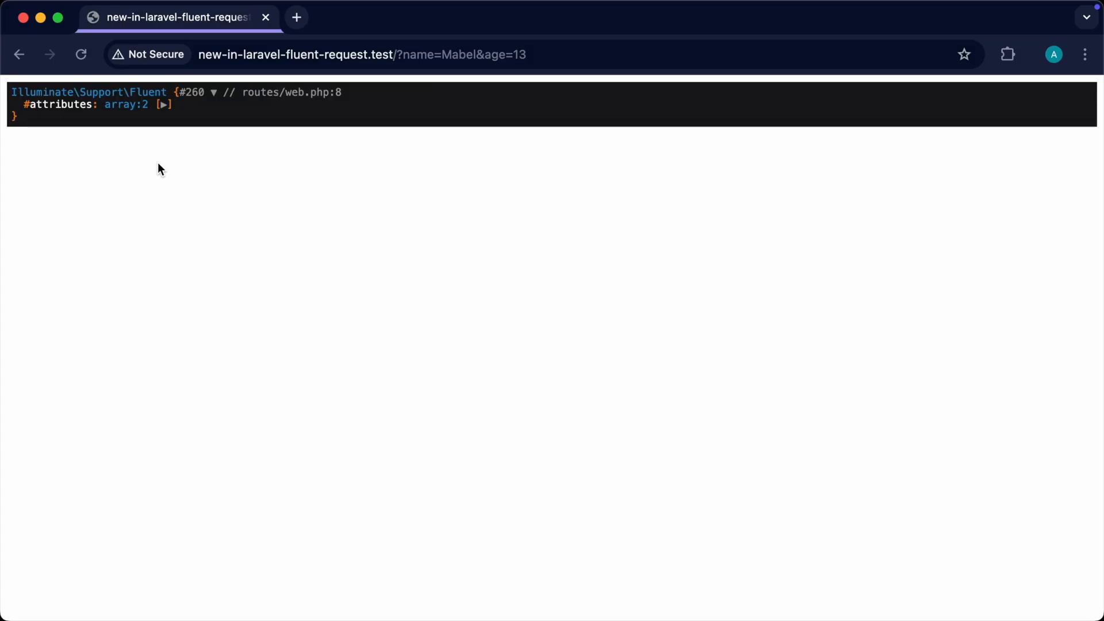
click(165, 104)
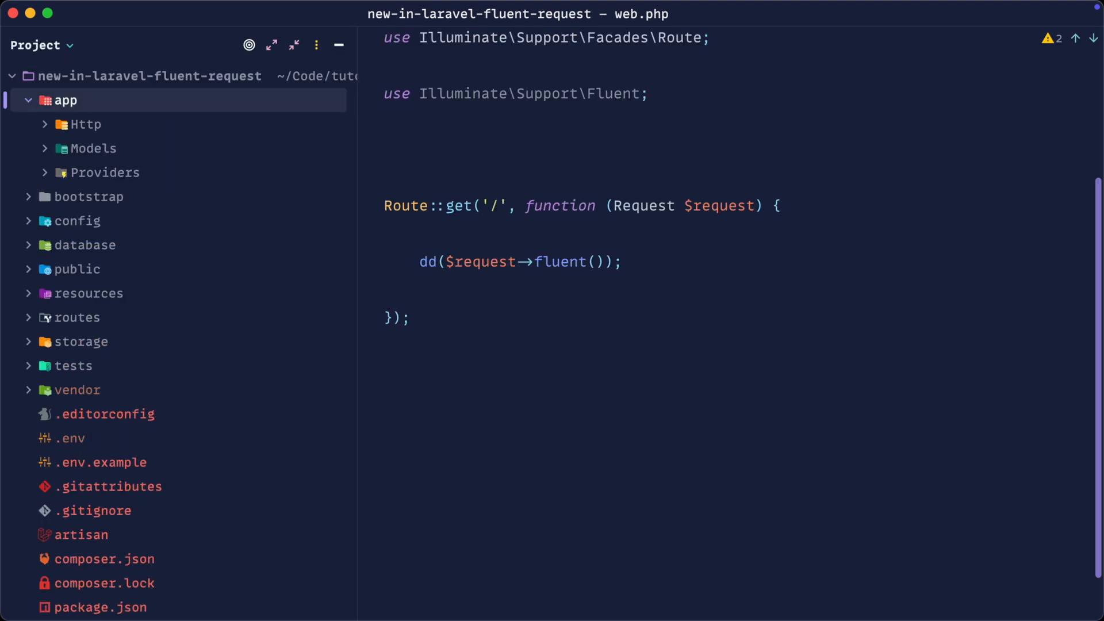
Create app/Actions with a Git-tracked CreateUser class and begin its public handle method
text(Act)
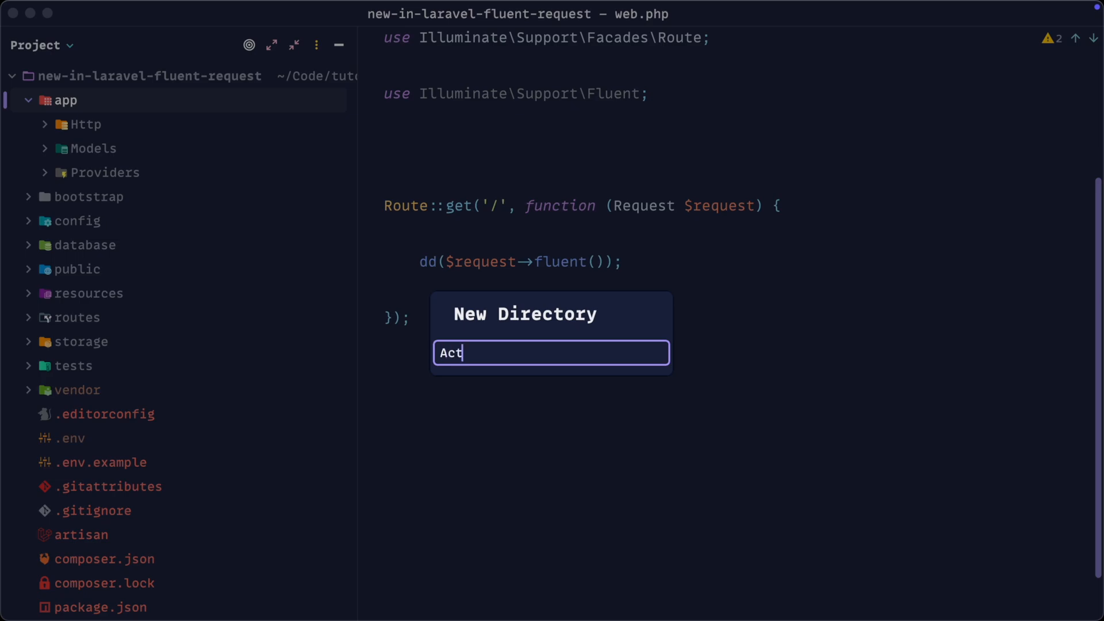
key(Enter)
text(p)
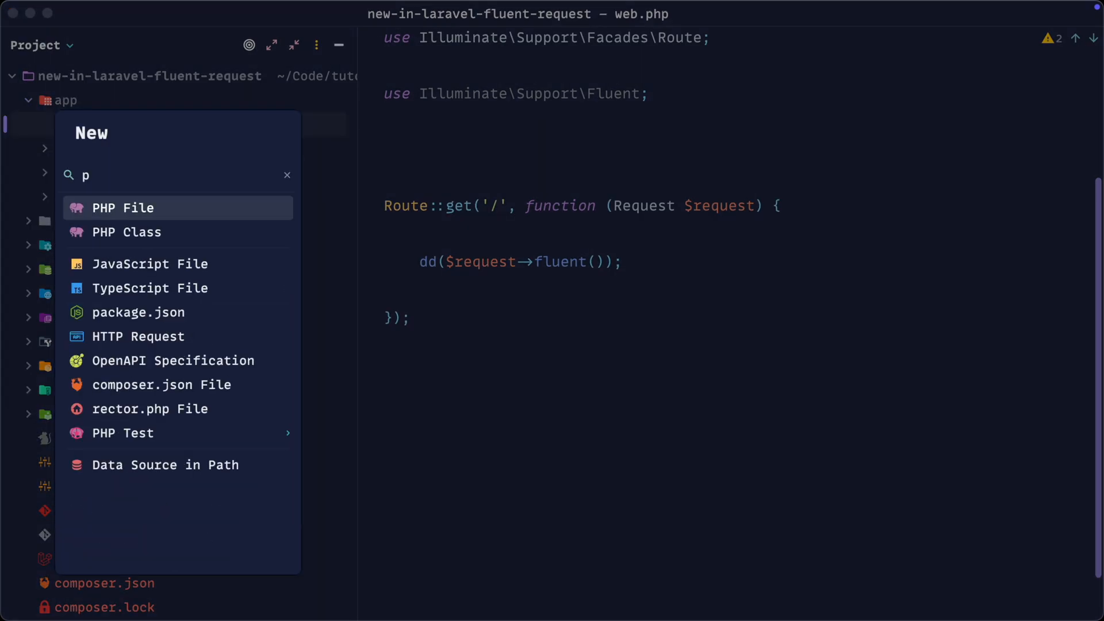
click(126, 233)
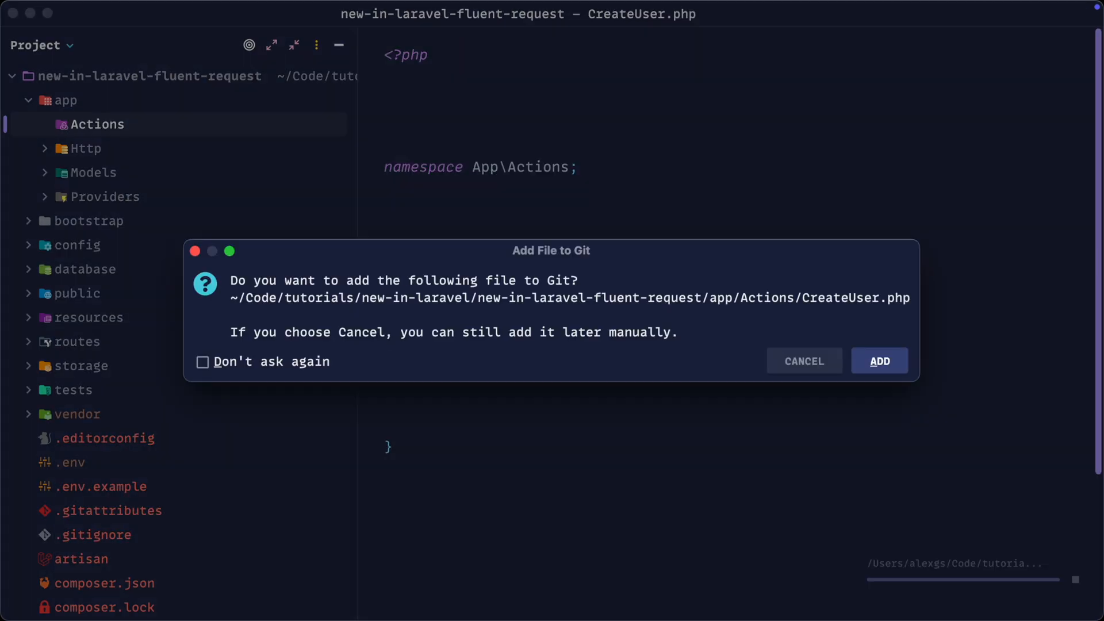
click(879, 360)
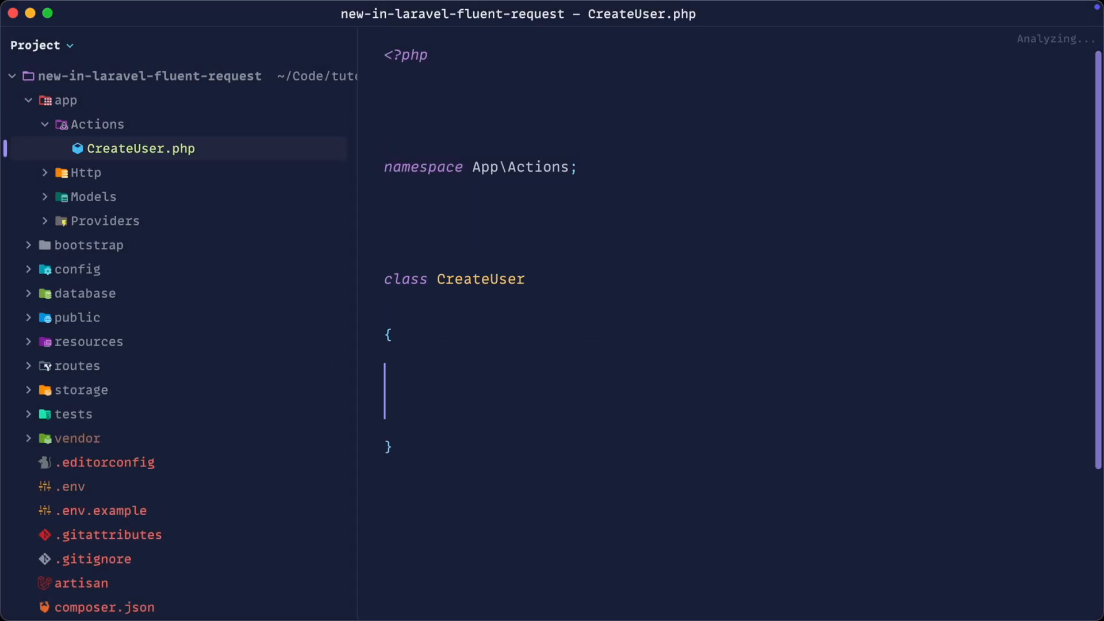
text(public function handle()
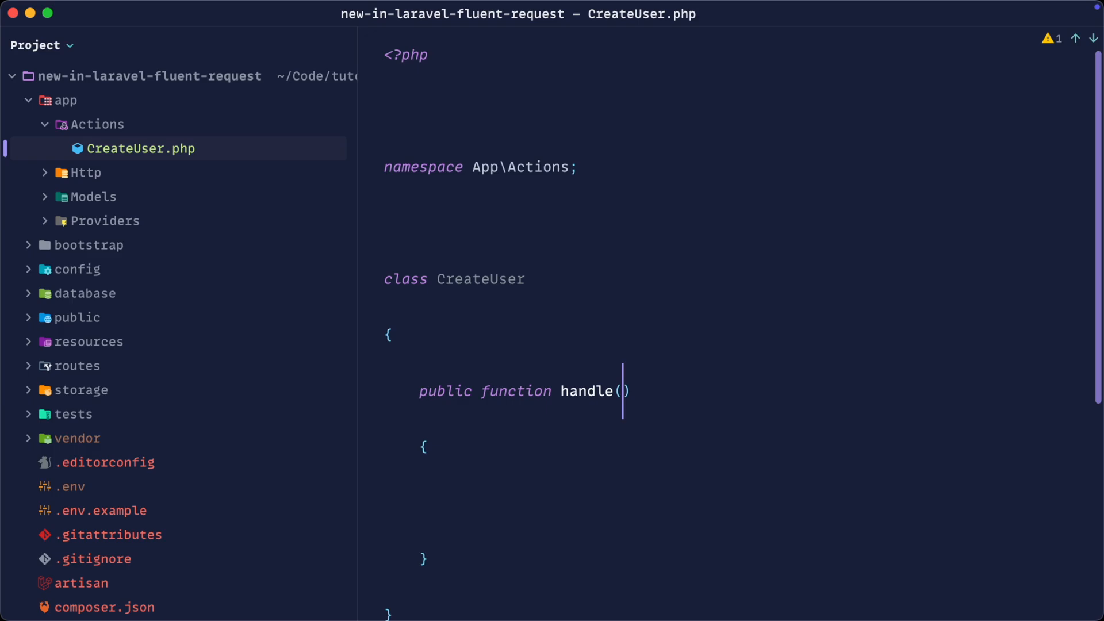
Change handle's parameter to Fluent $data, drop the User::create line, and clear the web.php dd() call
text(array)
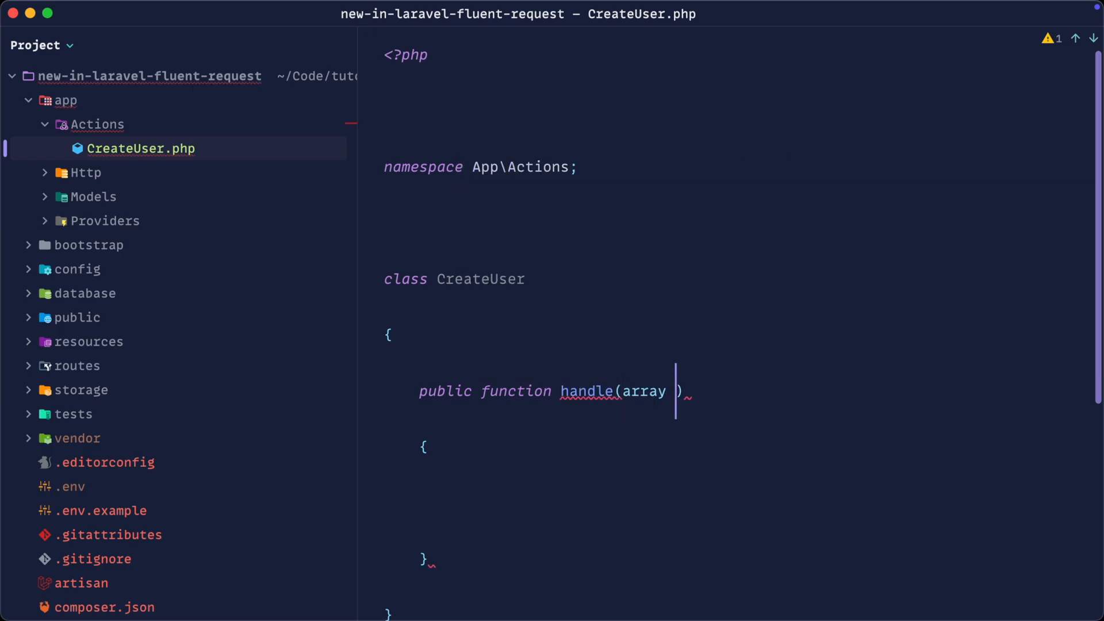
text(User::create();)
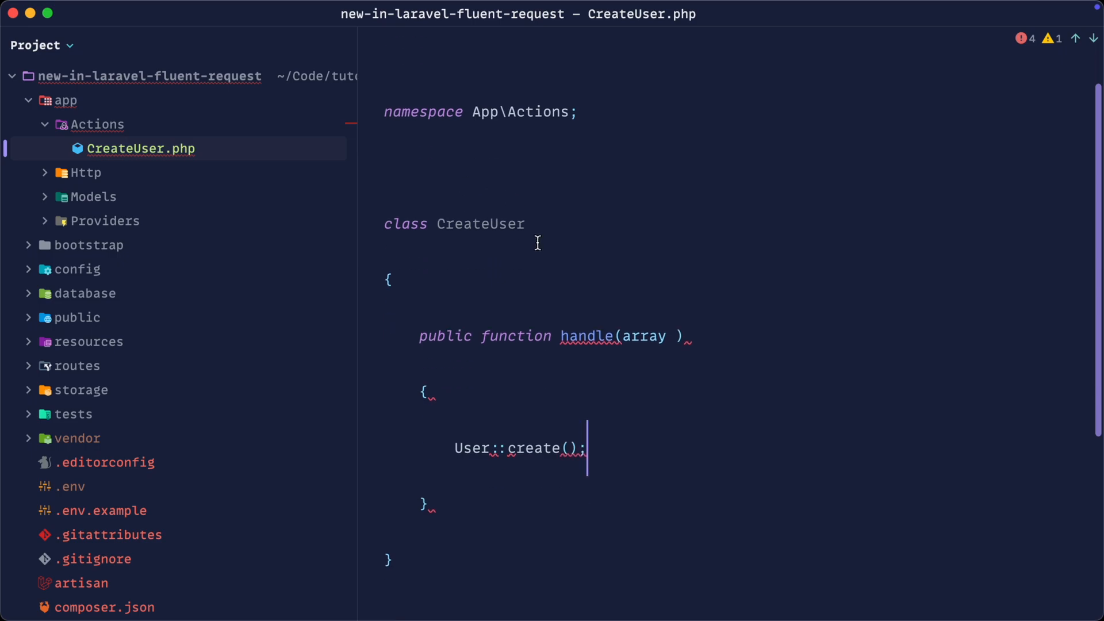
text($)
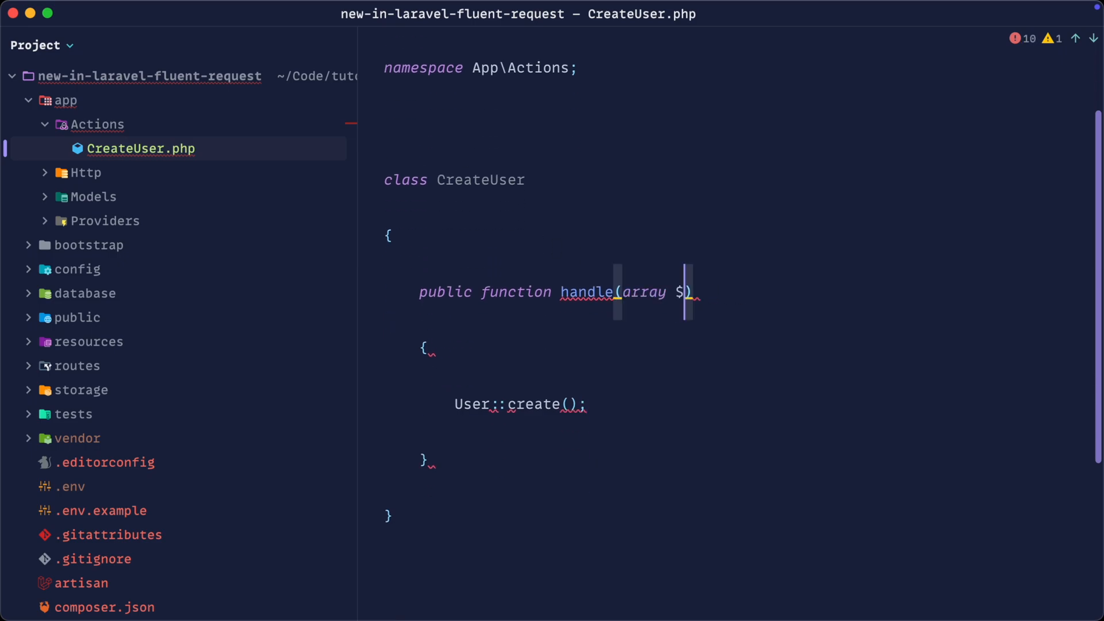
text(data)
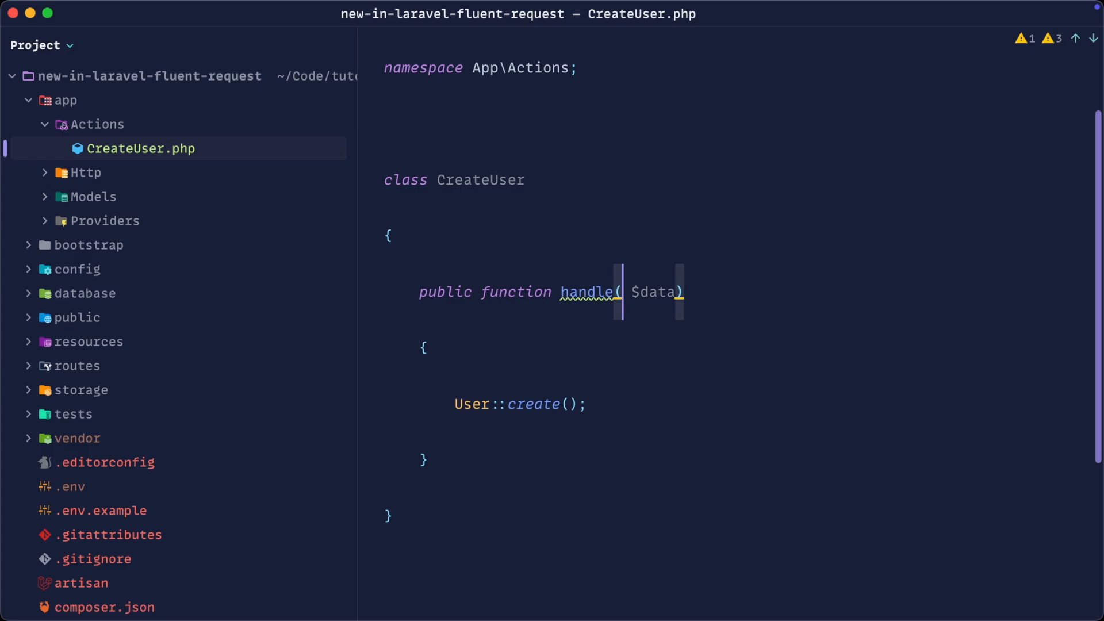
text(Fluent)
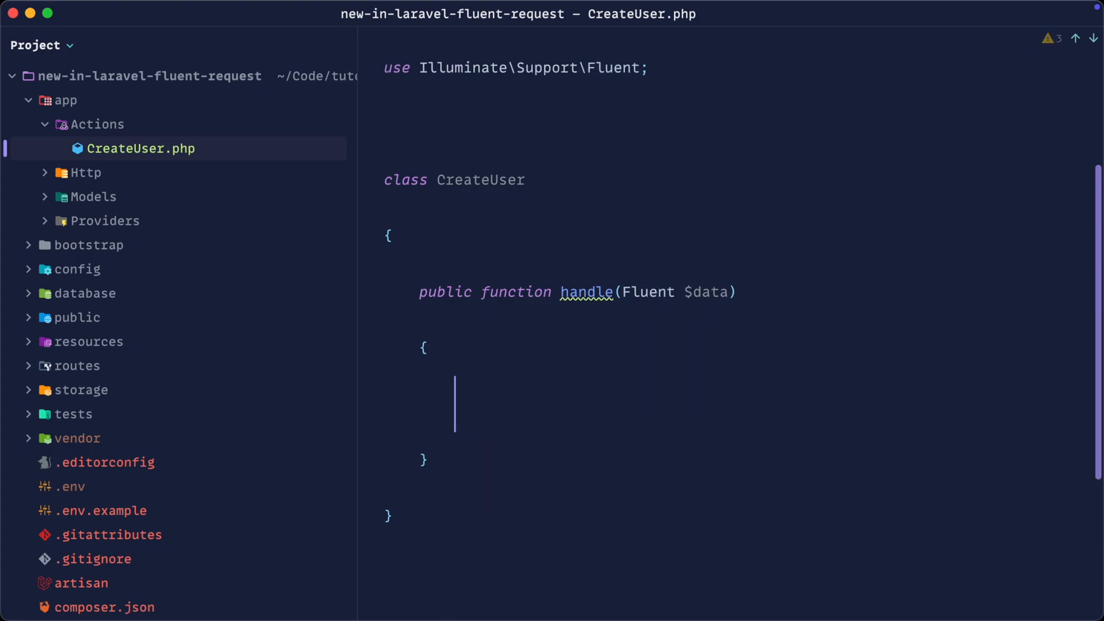
text(dd($)
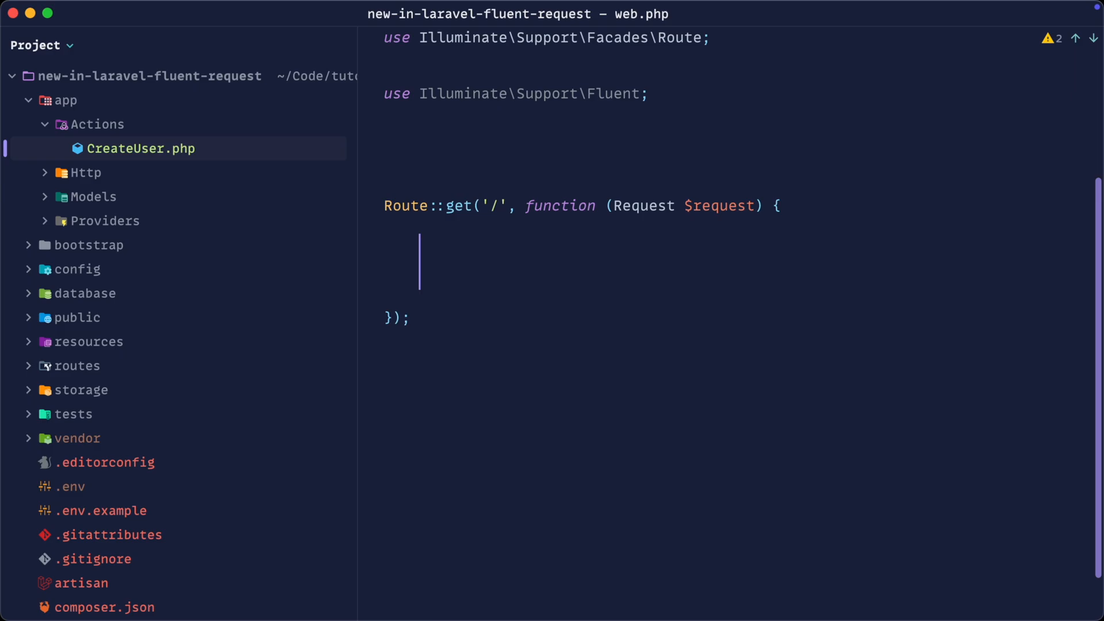
Write (new CreateUser())->handle($request->fluent()); in the route closure with CreateUser auto-imported
text((new Create))
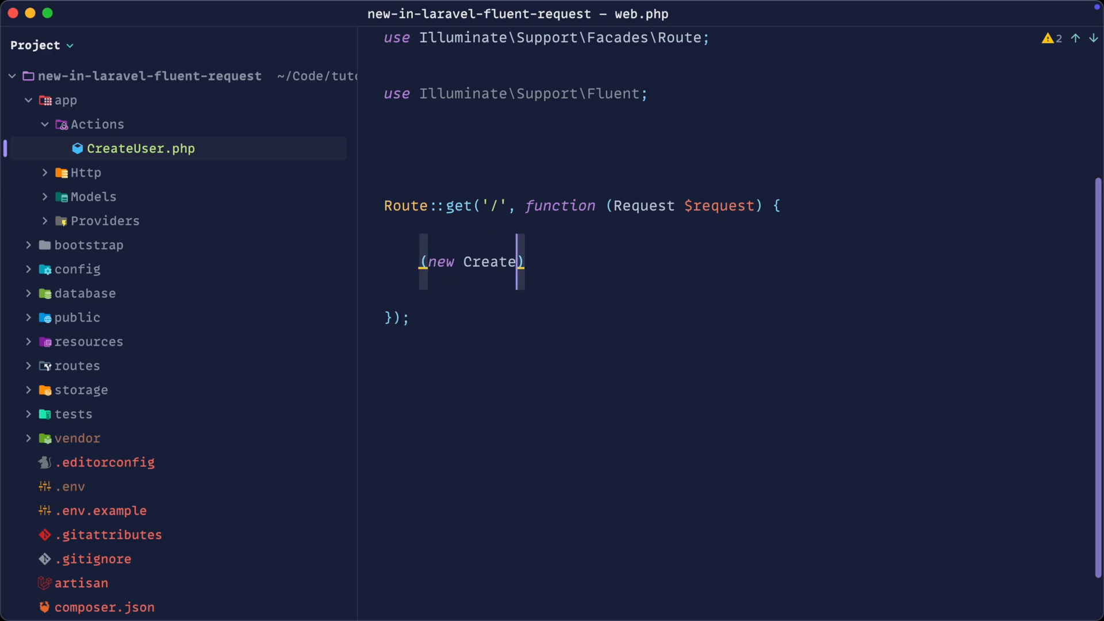
text(User())
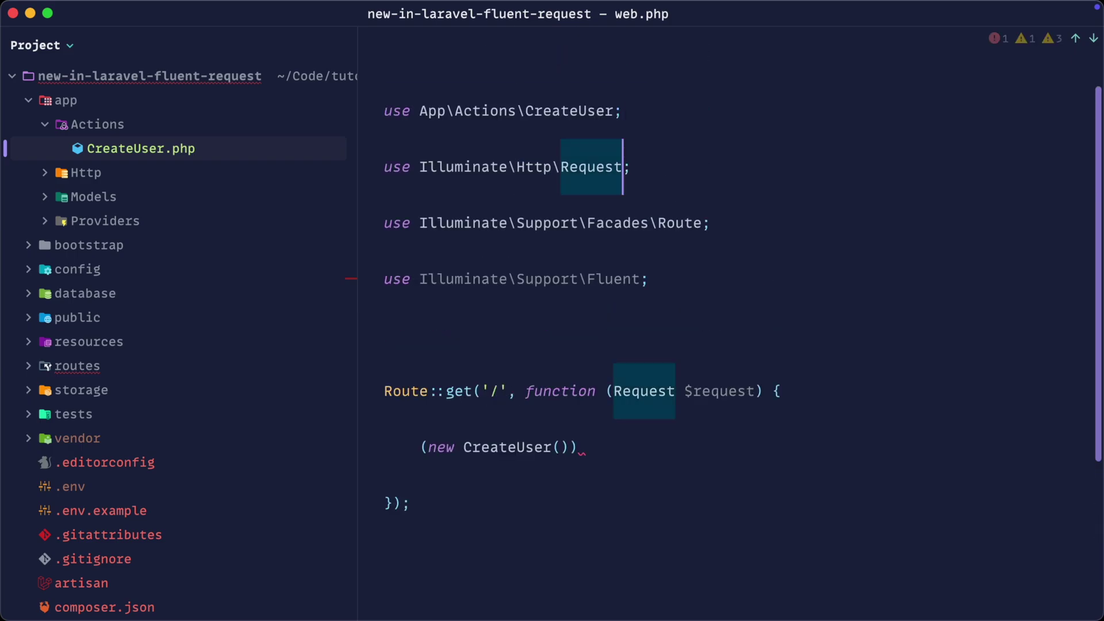
text(->handle();)
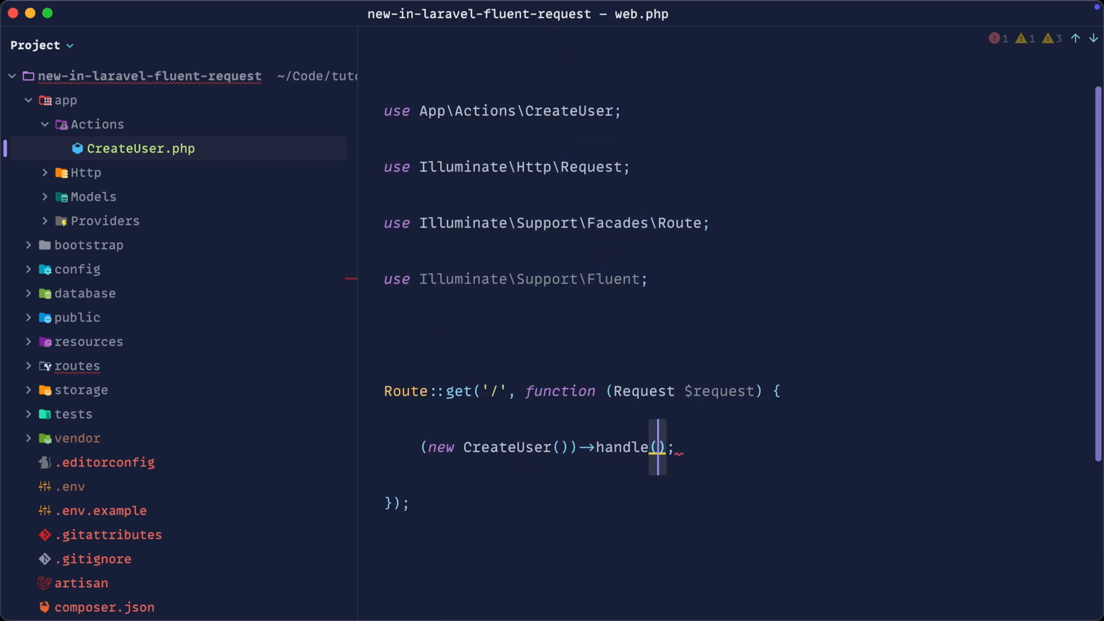
text($request)
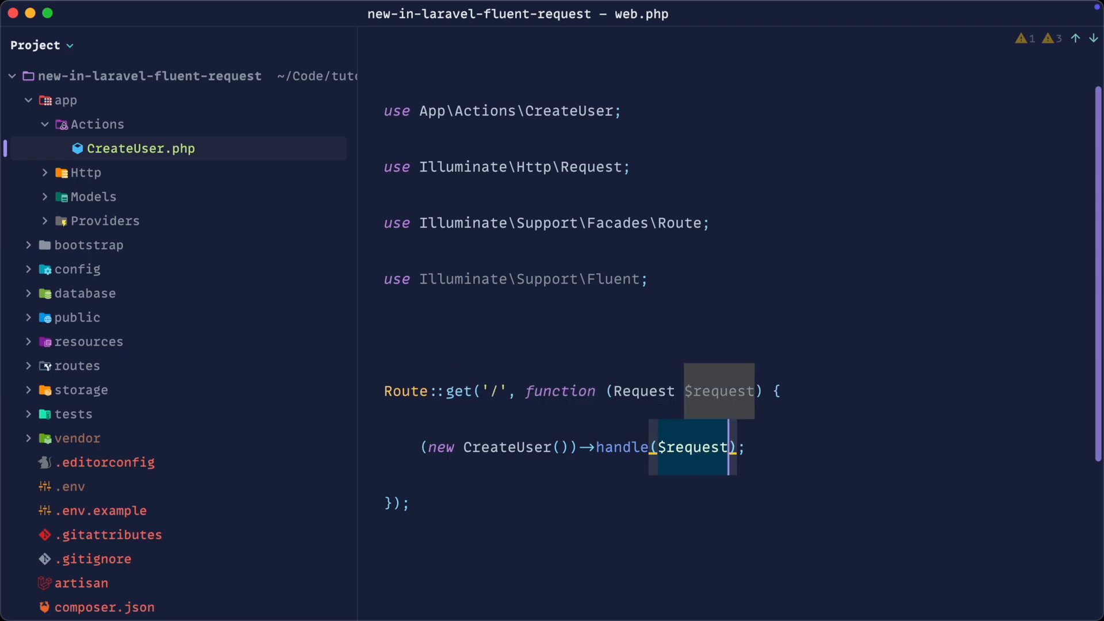
text(->fluent())
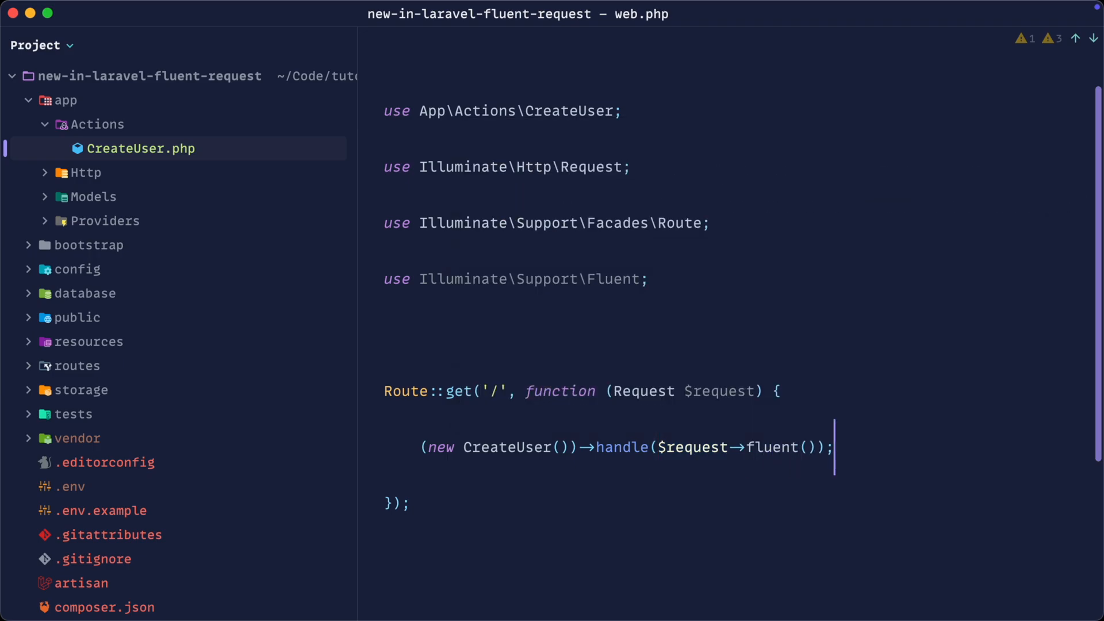